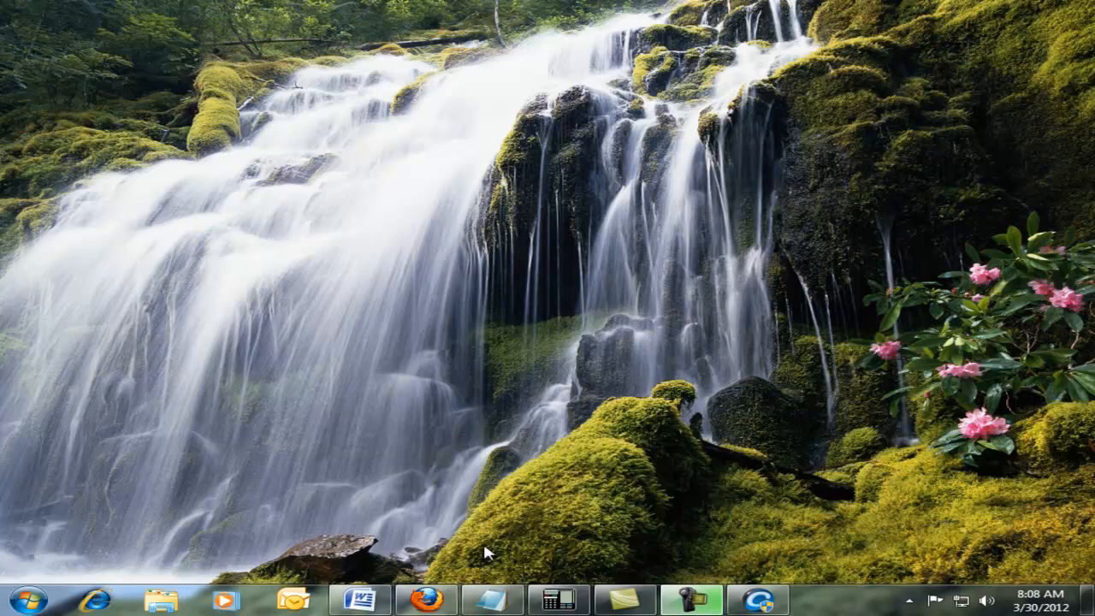
click(400, 599)
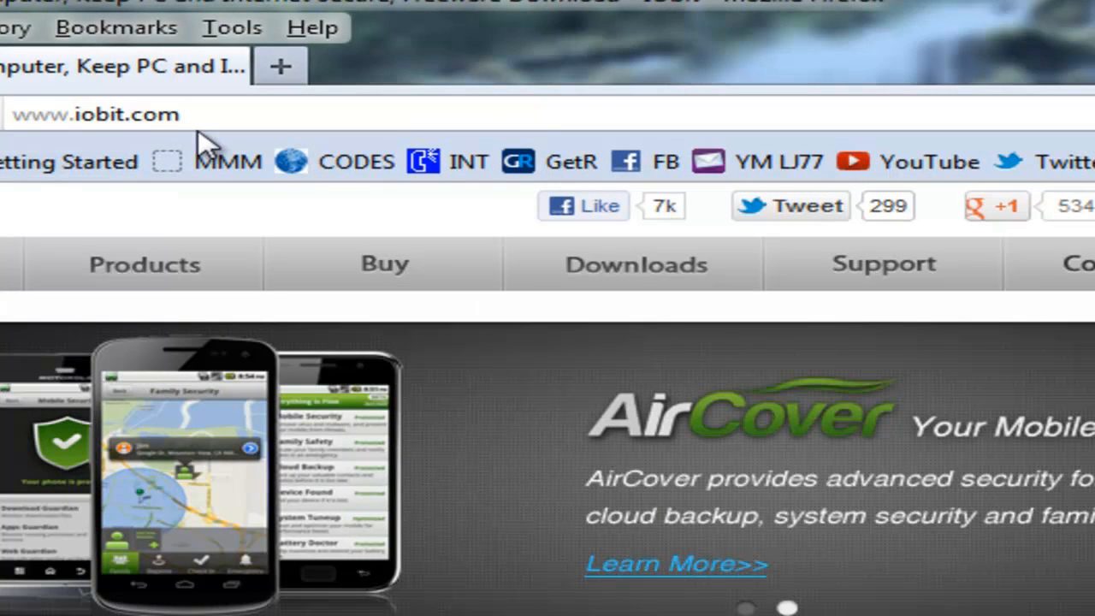
mouse_move(139, 454)
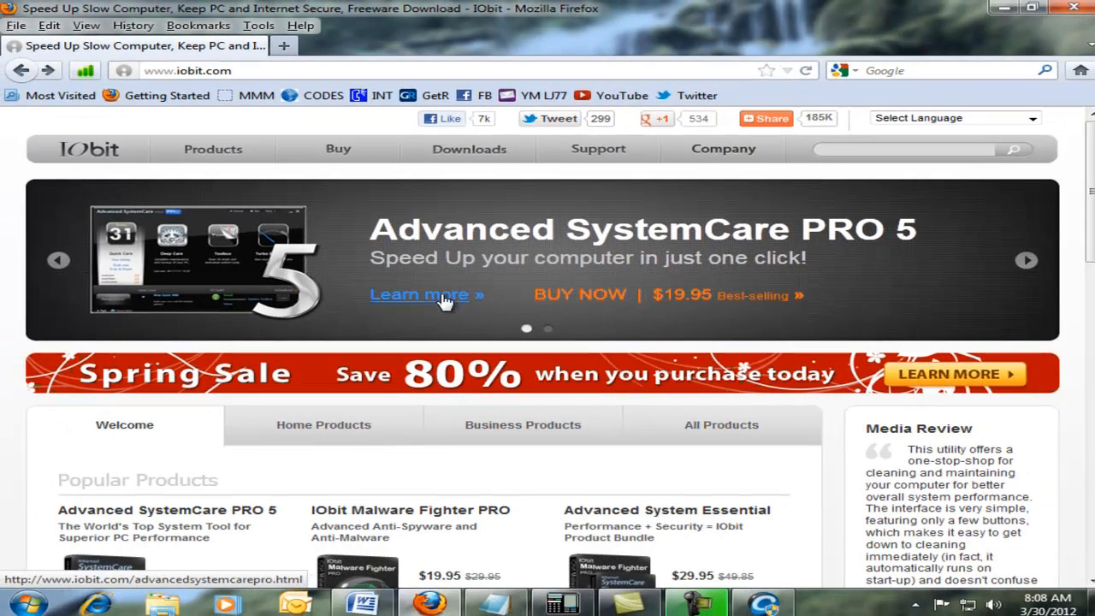
Step: Open the Advanced SystemCare PRO 5 page and scroll to the PRO versus Free comparison
click(419, 294)
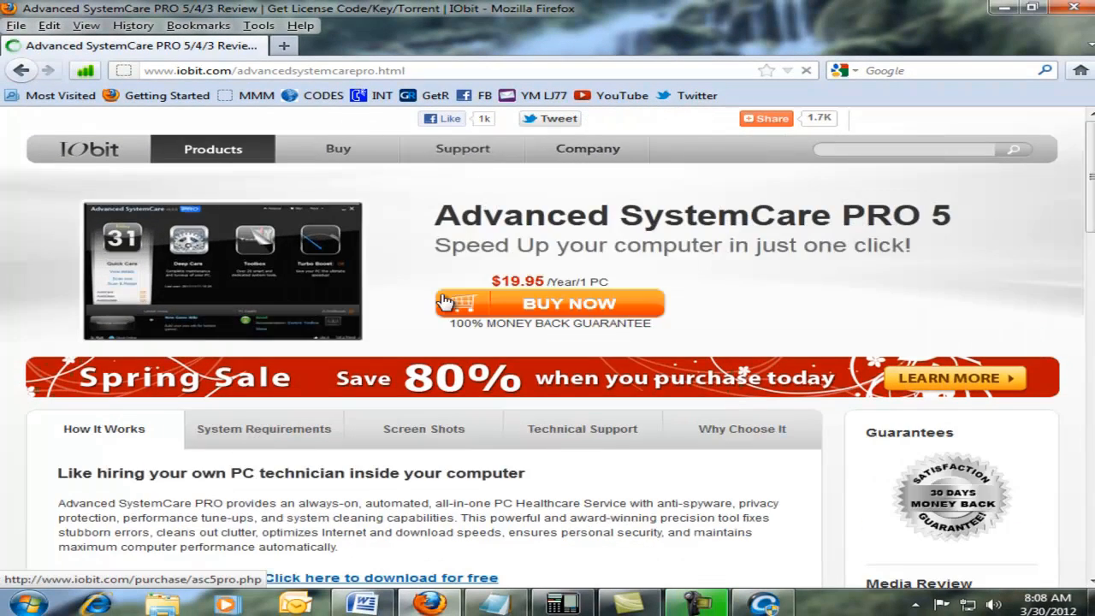
scroll(down, 3)
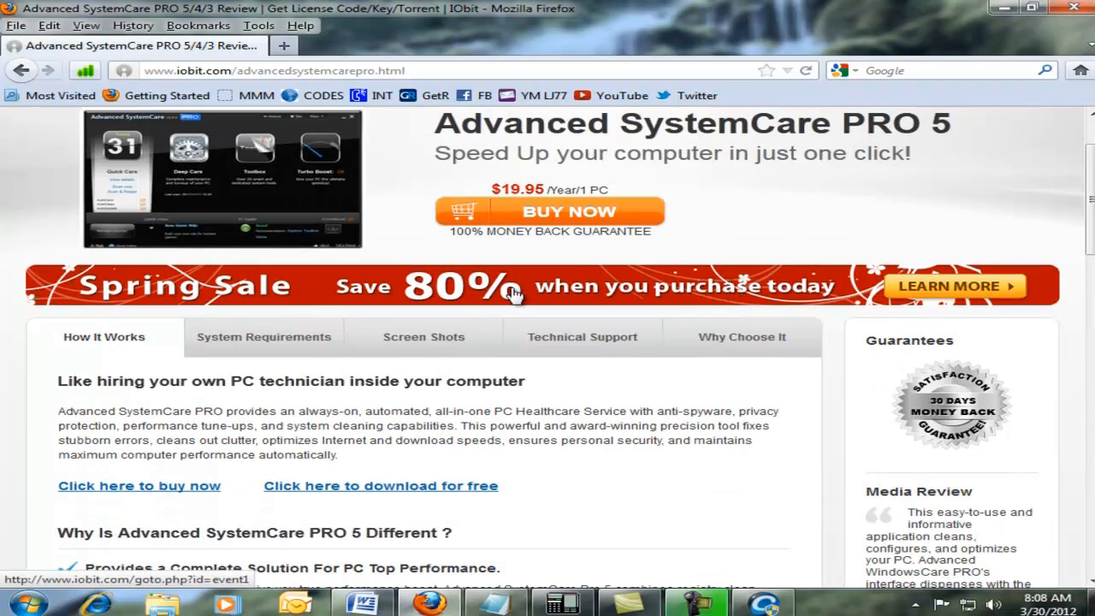
mouse_move(684, 154)
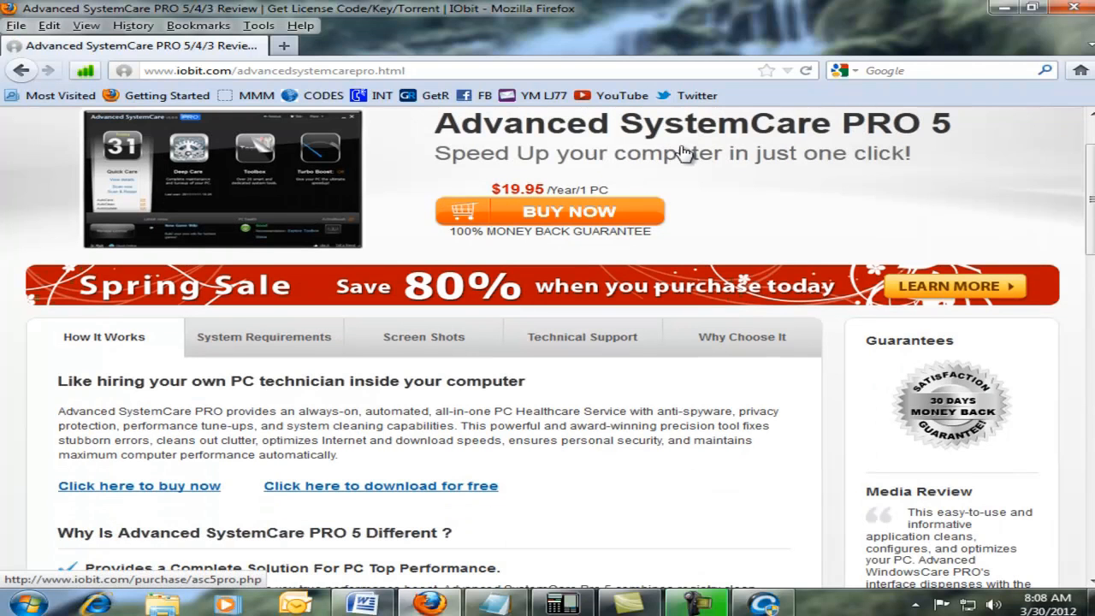
scroll(down, 3)
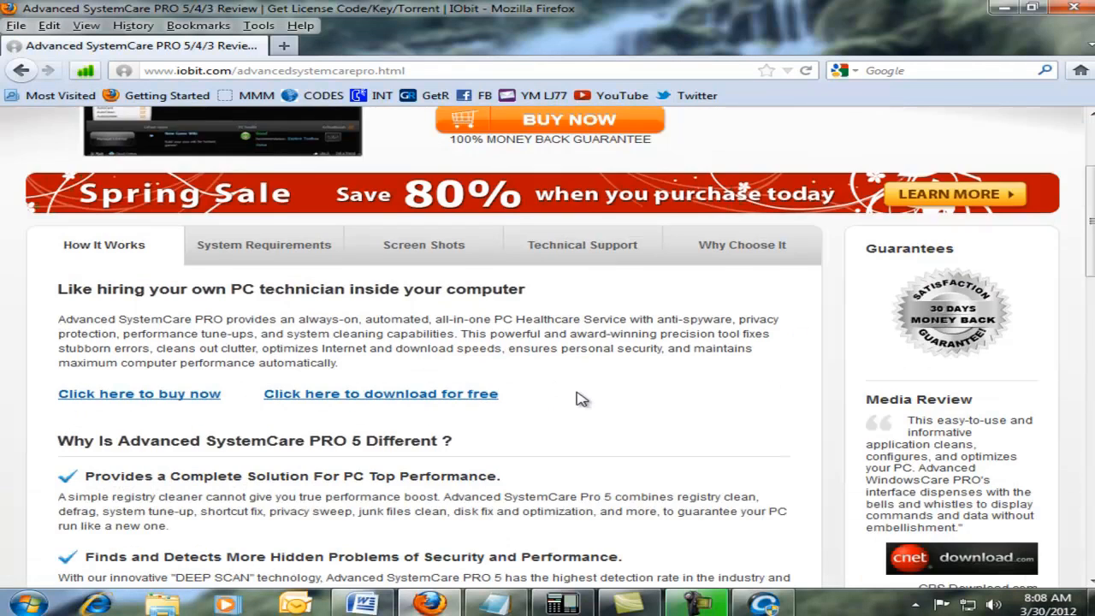
scroll(down, 3)
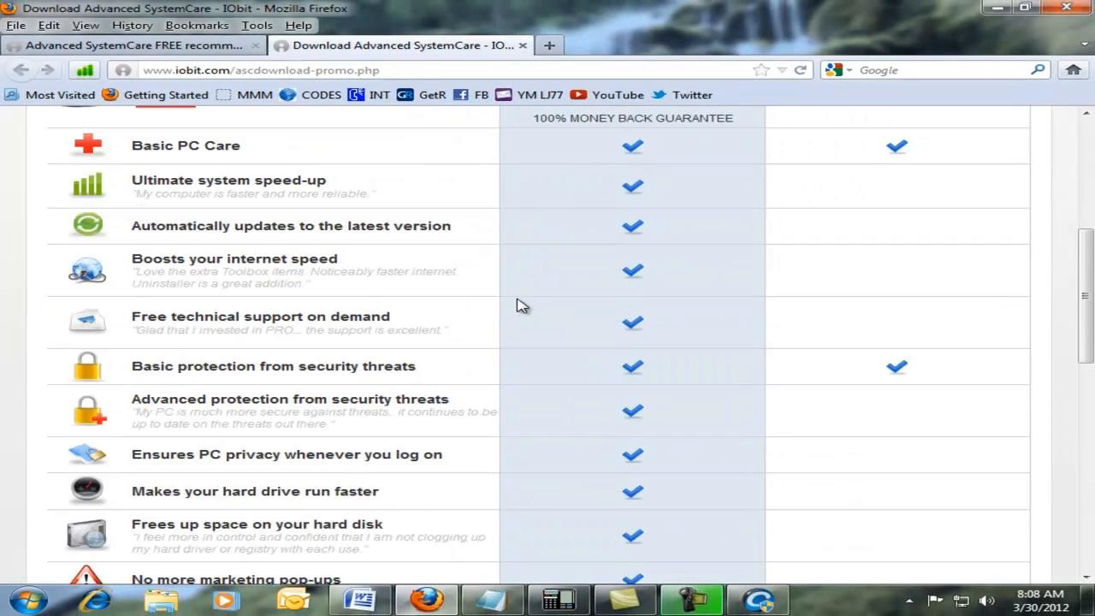
scroll(down, 3)
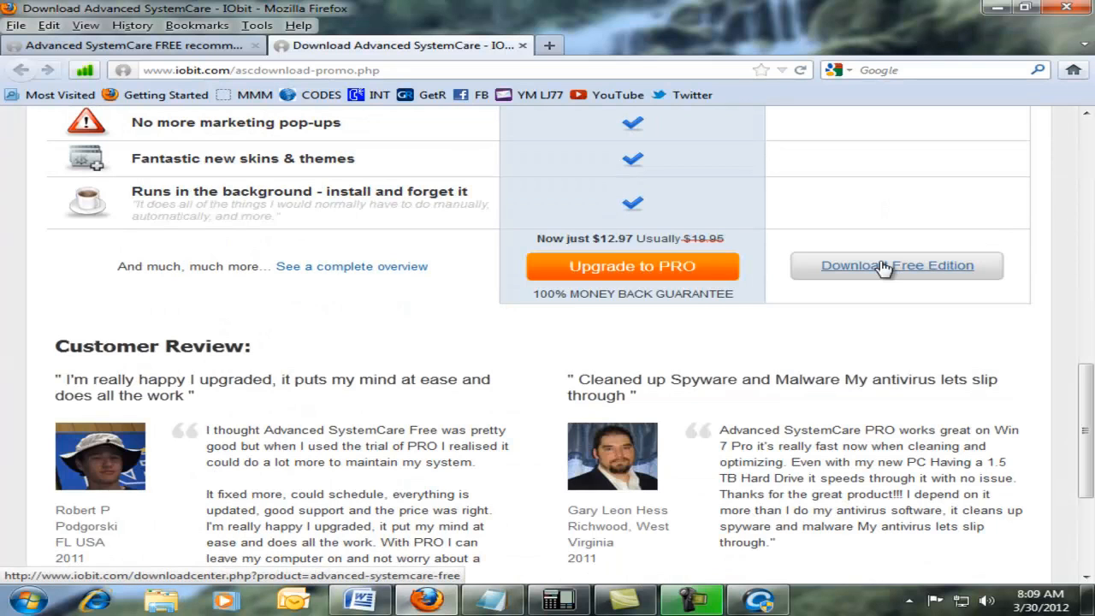
Step: Request the free edition, start the CNET download, and cancel the asc-setup.exe prompt
click(896, 265)
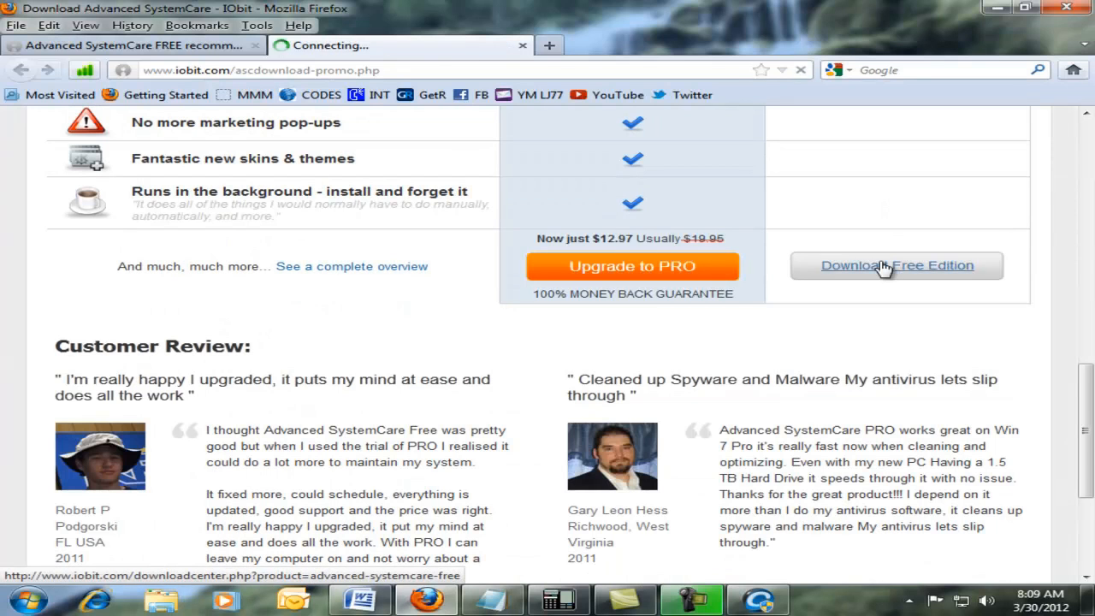
click(896, 265)
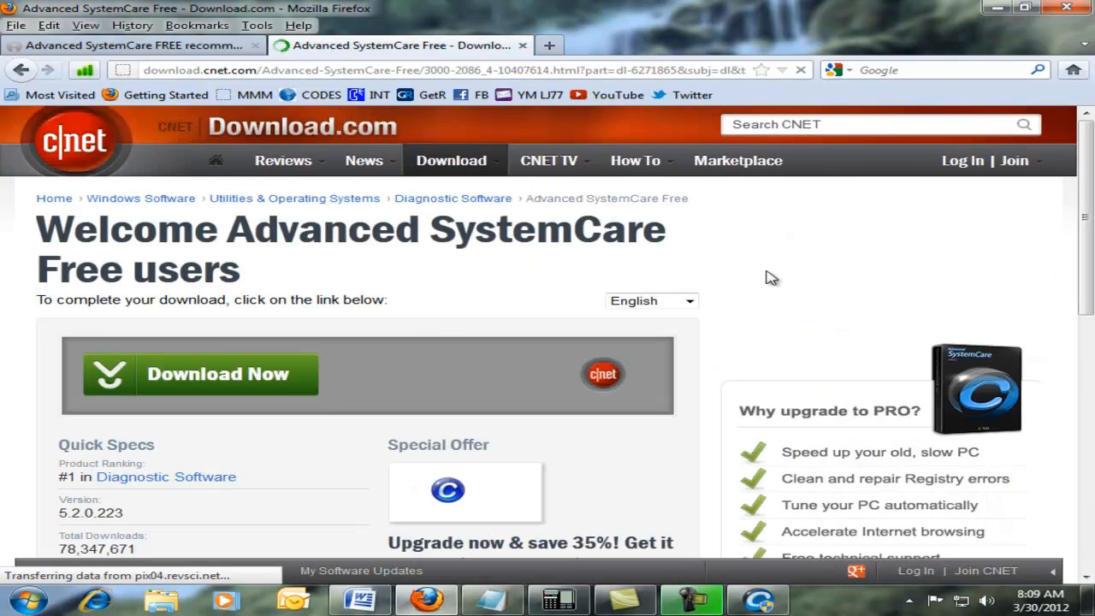
mouse_move(422, 277)
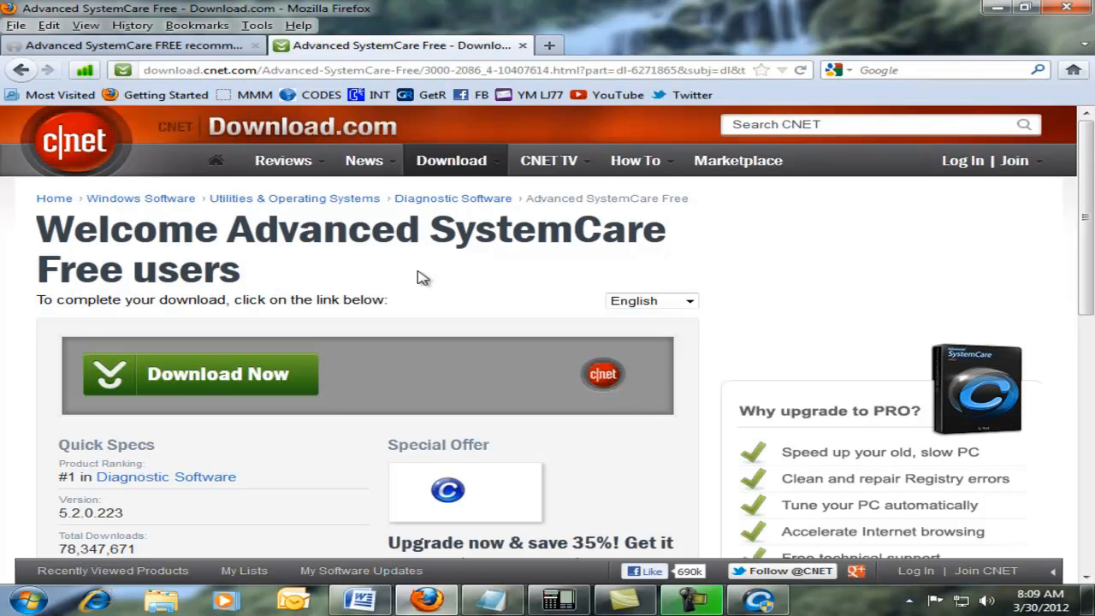
mouse_move(441, 303)
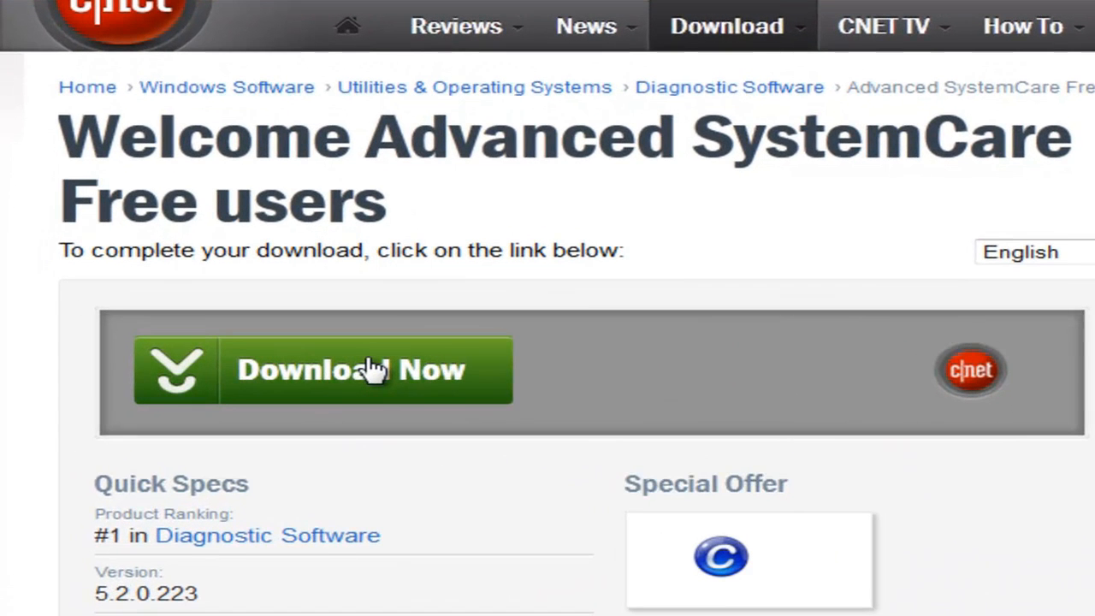
click(322, 369)
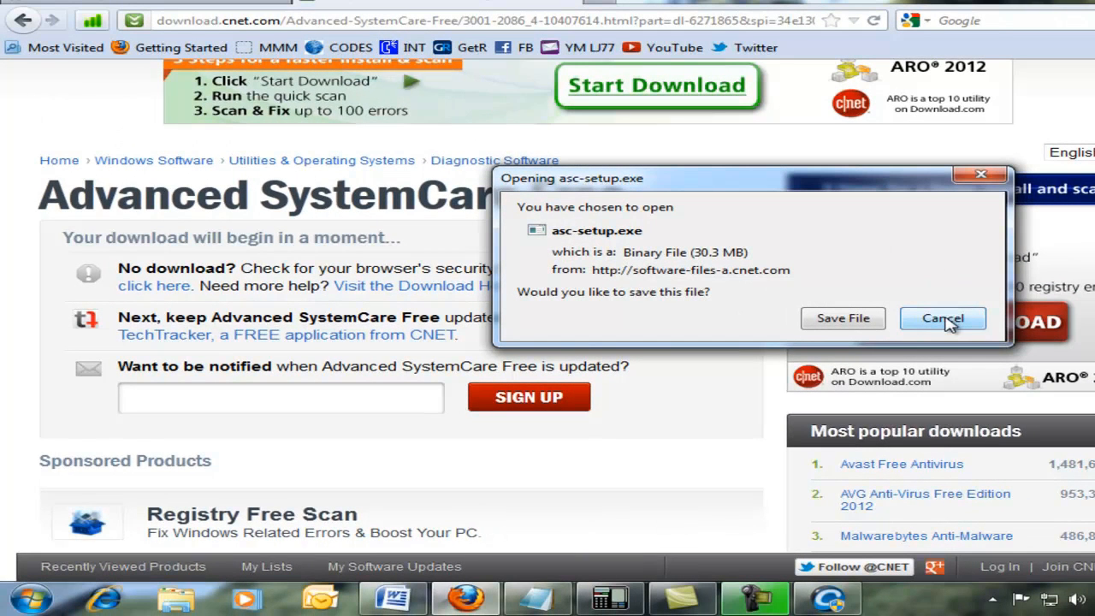
click(942, 318)
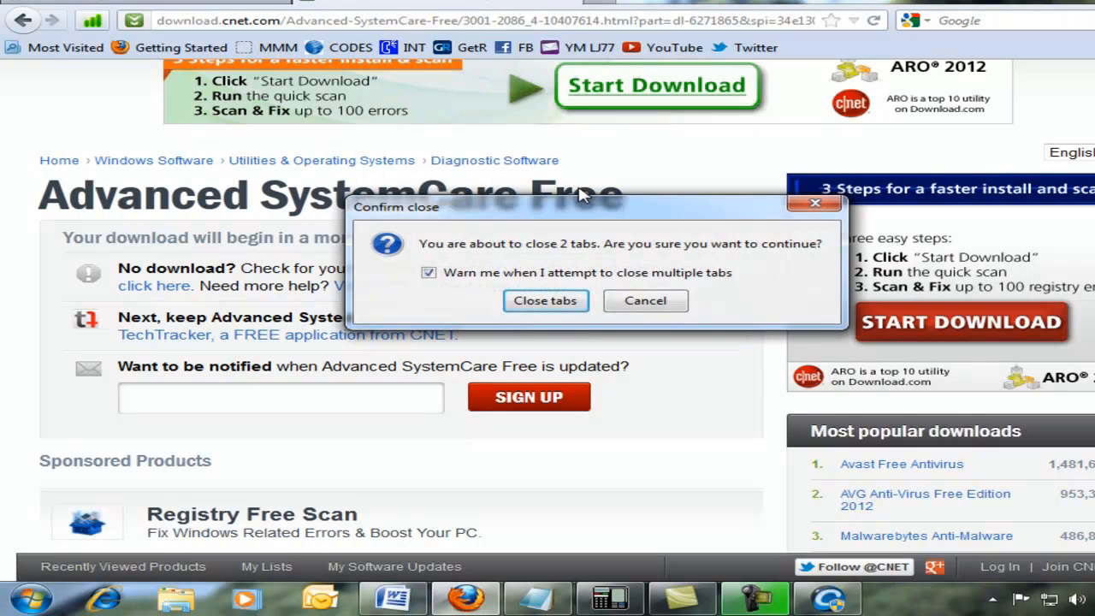
Step: Confirm closing both Firefox tabs and launch Advanced SystemCare 5.2 Free from the taskbar
click(545, 300)
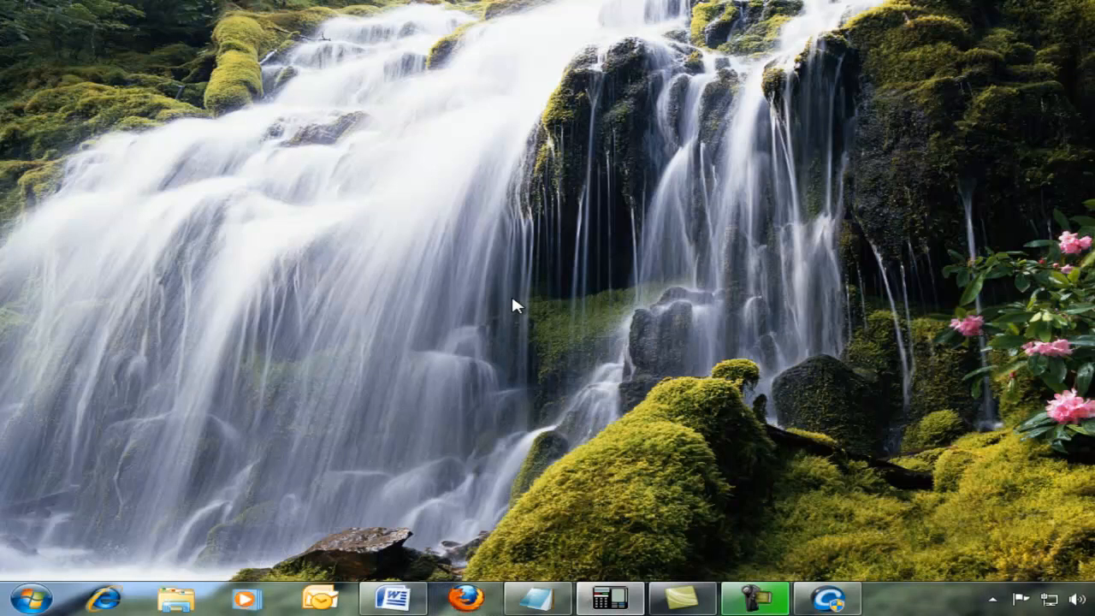
mouse_move(643, 332)
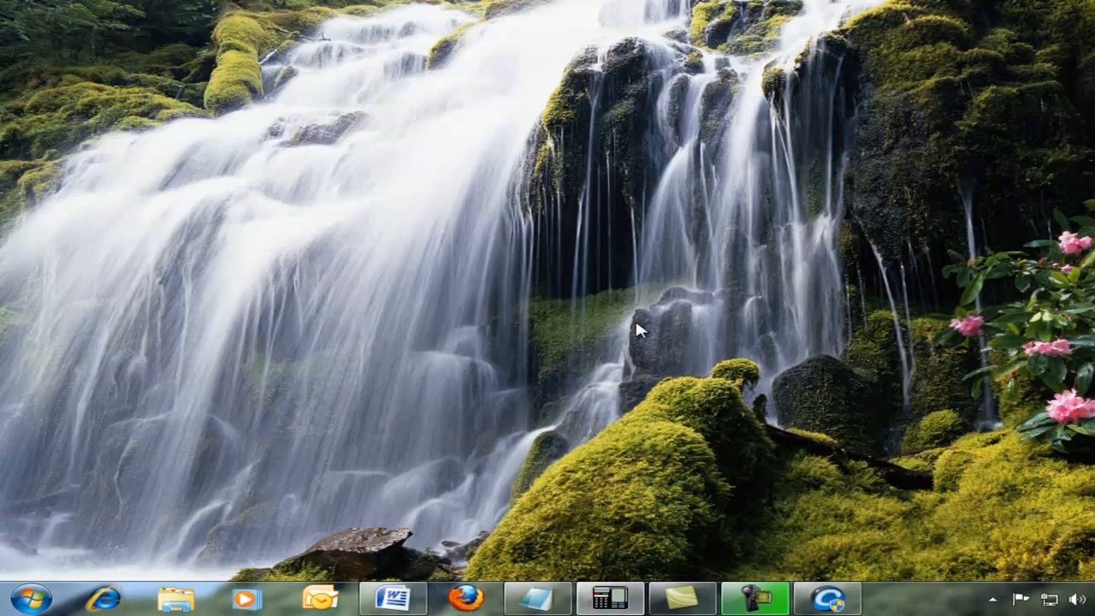
click(826, 597)
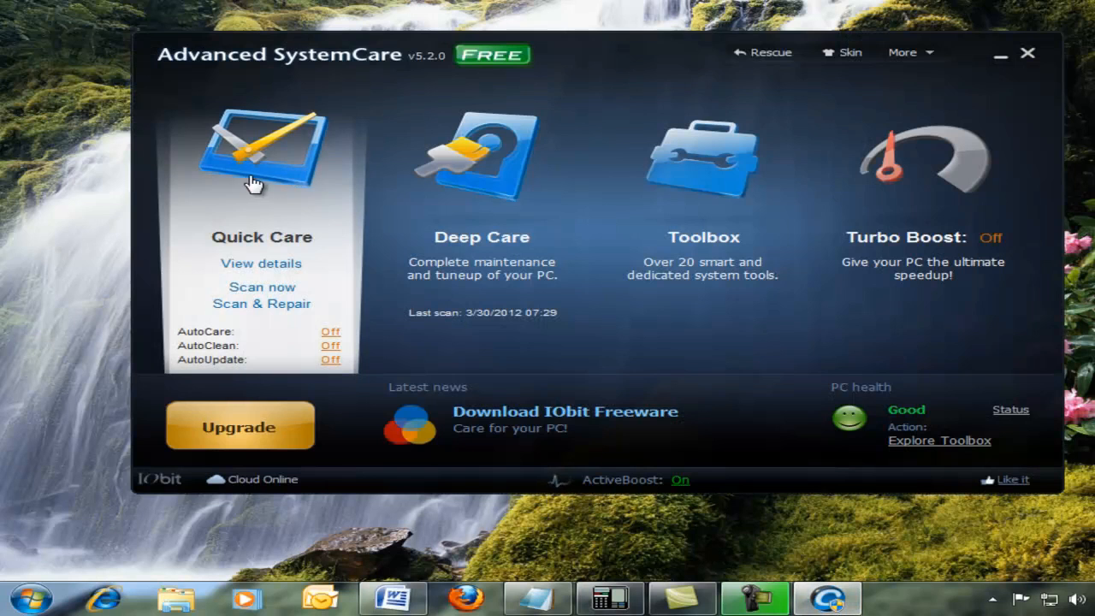
click(261, 263)
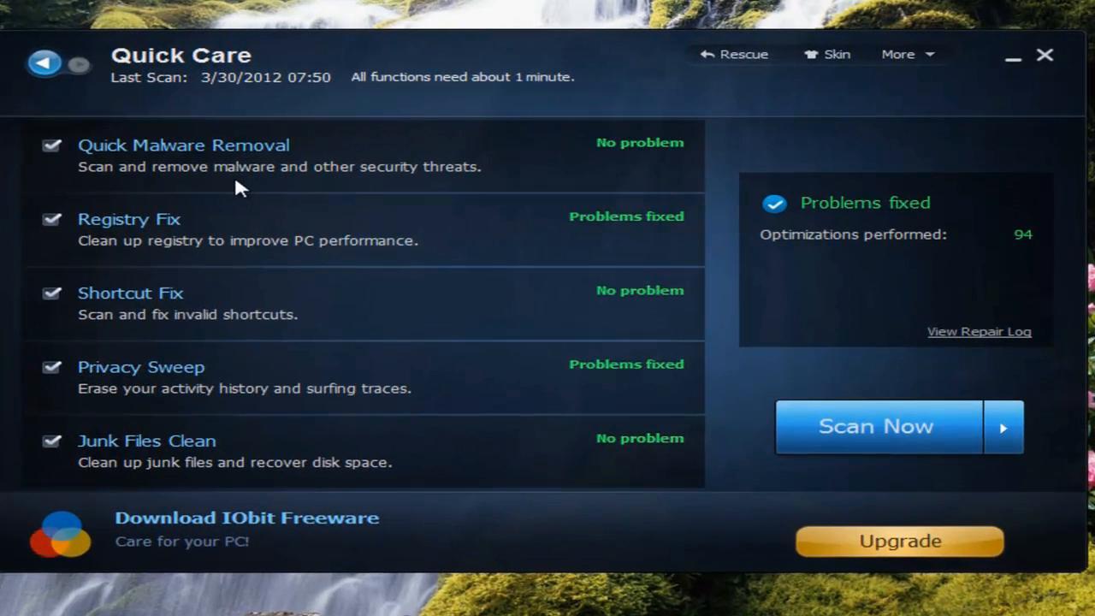
mouse_move(198, 305)
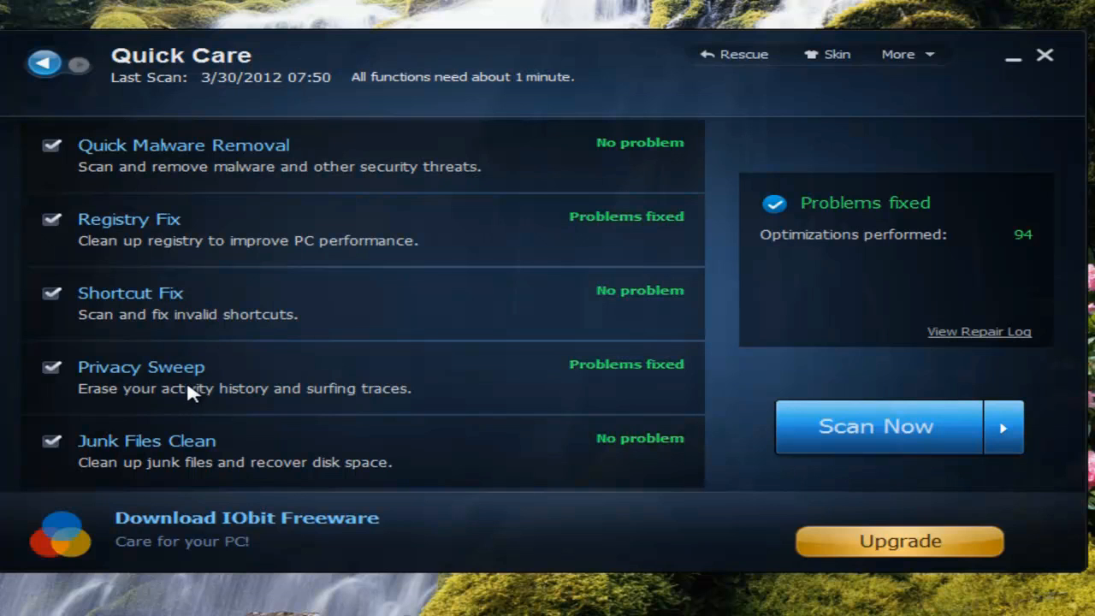
click(45, 63)
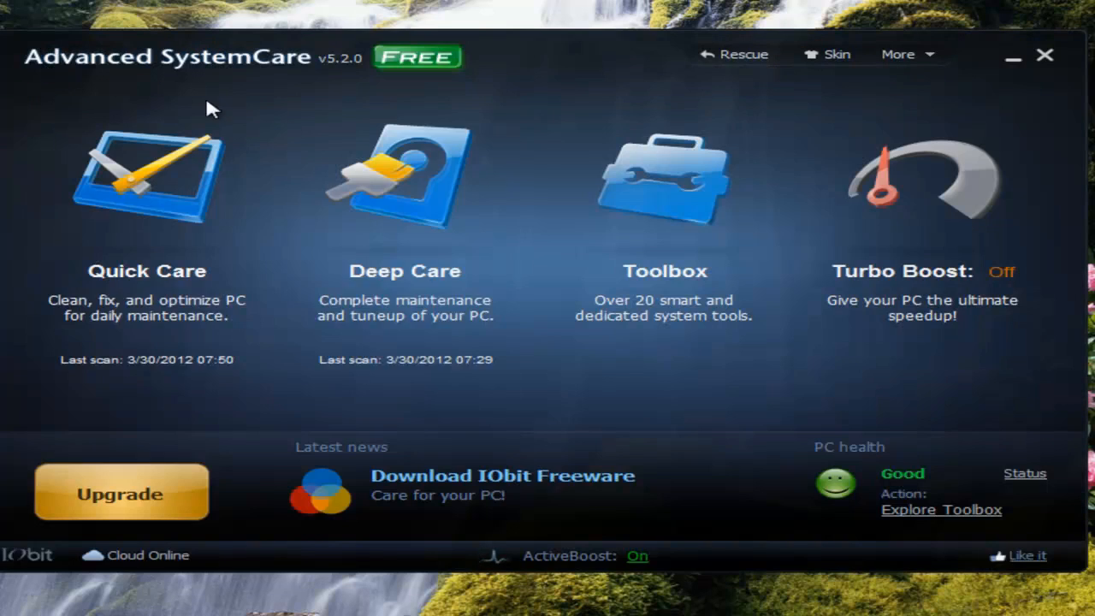
Step: Open Deep Care and scroll through its item statuses and problems-fixed summary
click(404, 176)
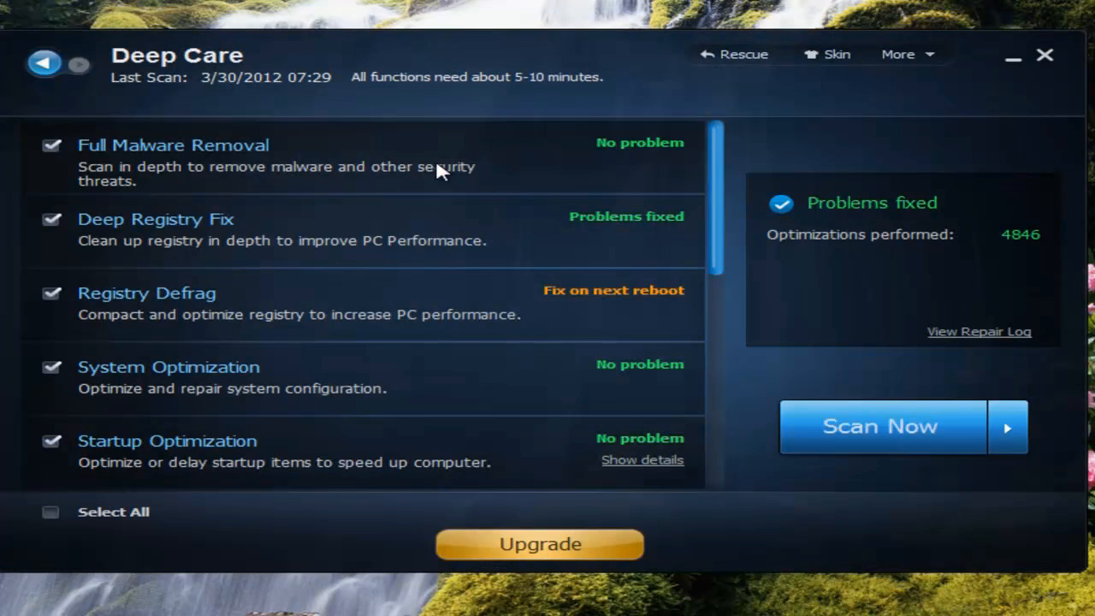
mouse_move(358, 175)
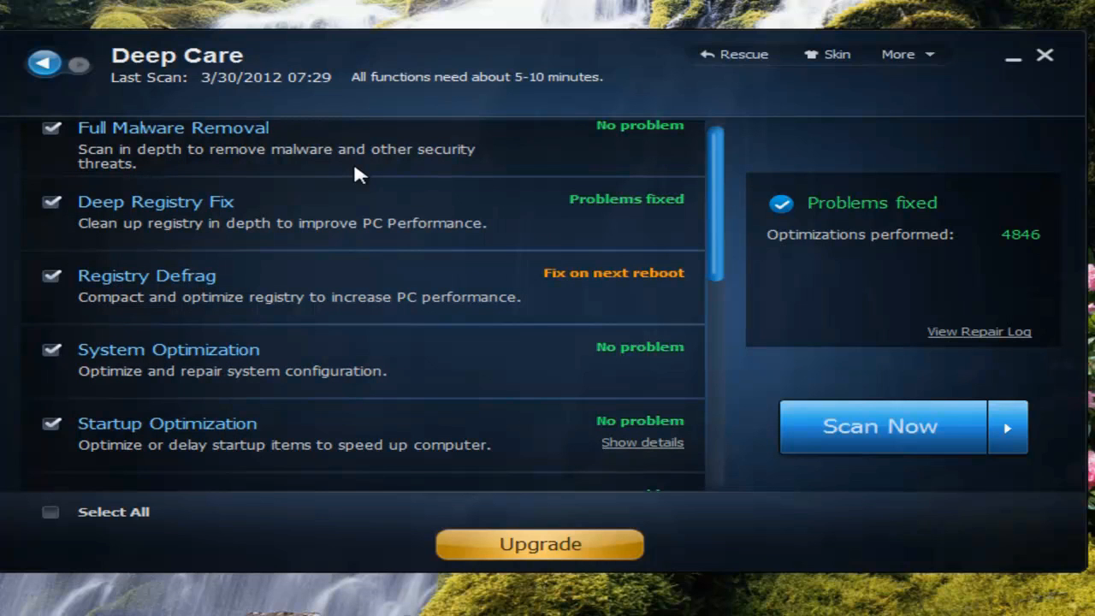
scroll(down, 3)
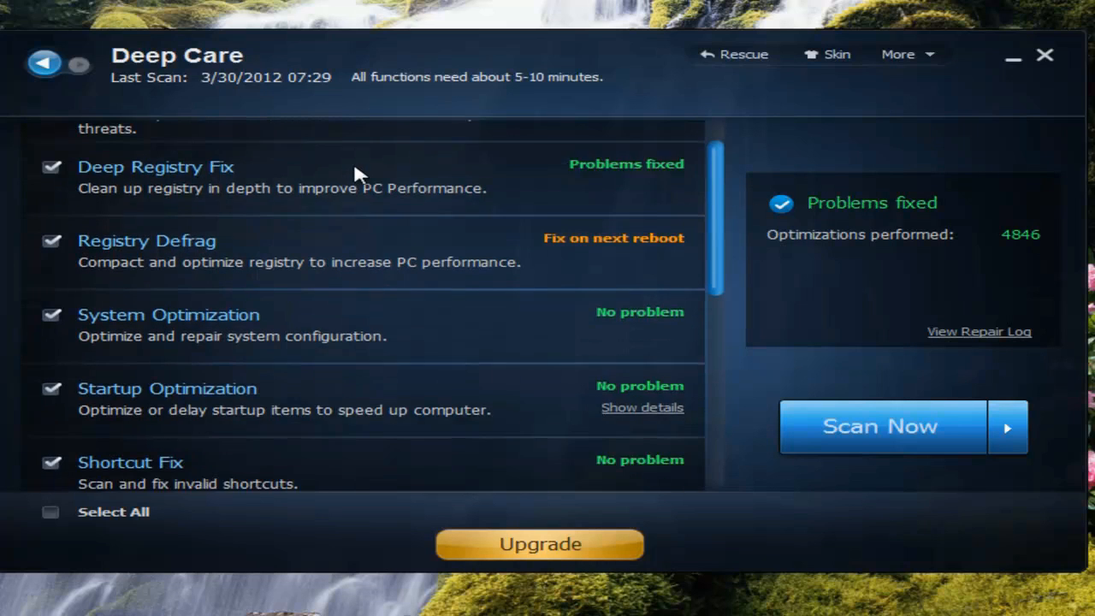
scroll(down, 3)
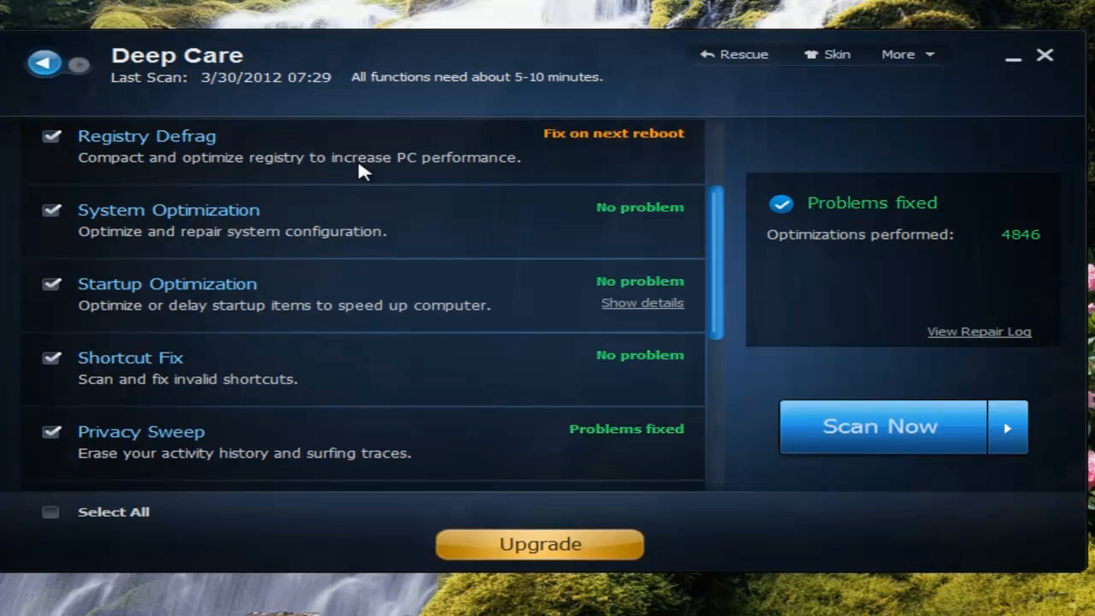
scroll(down, 3)
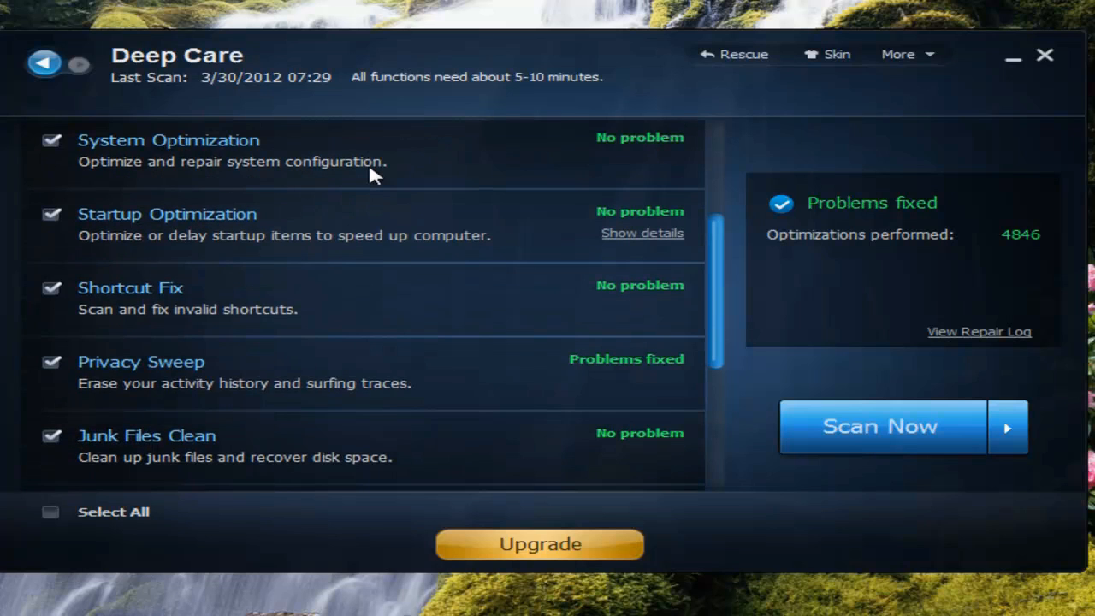
scroll(down, 3)
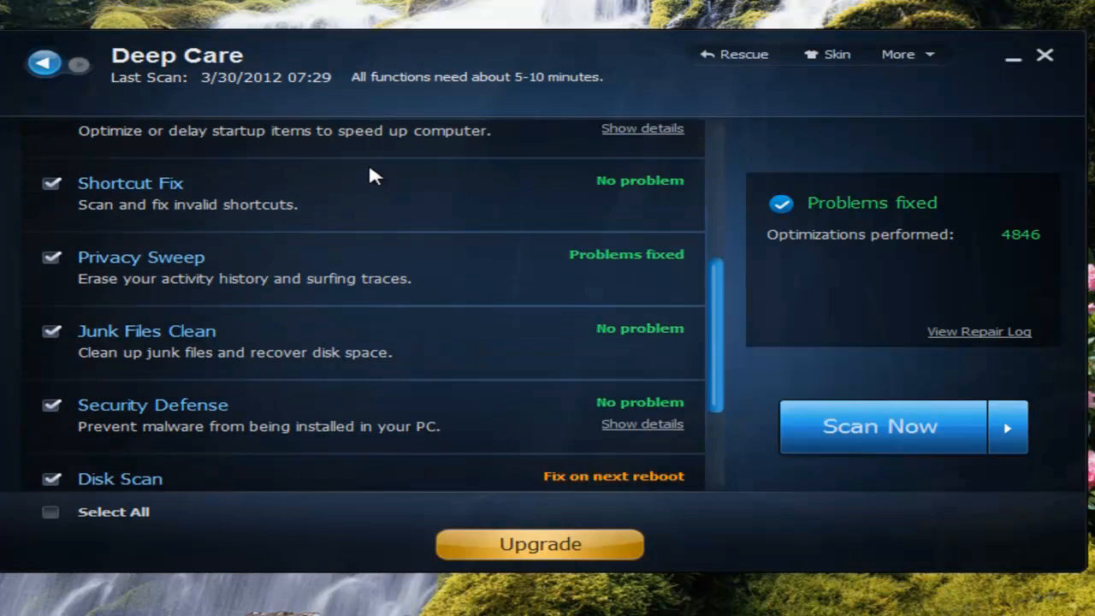
scroll(down, 3)
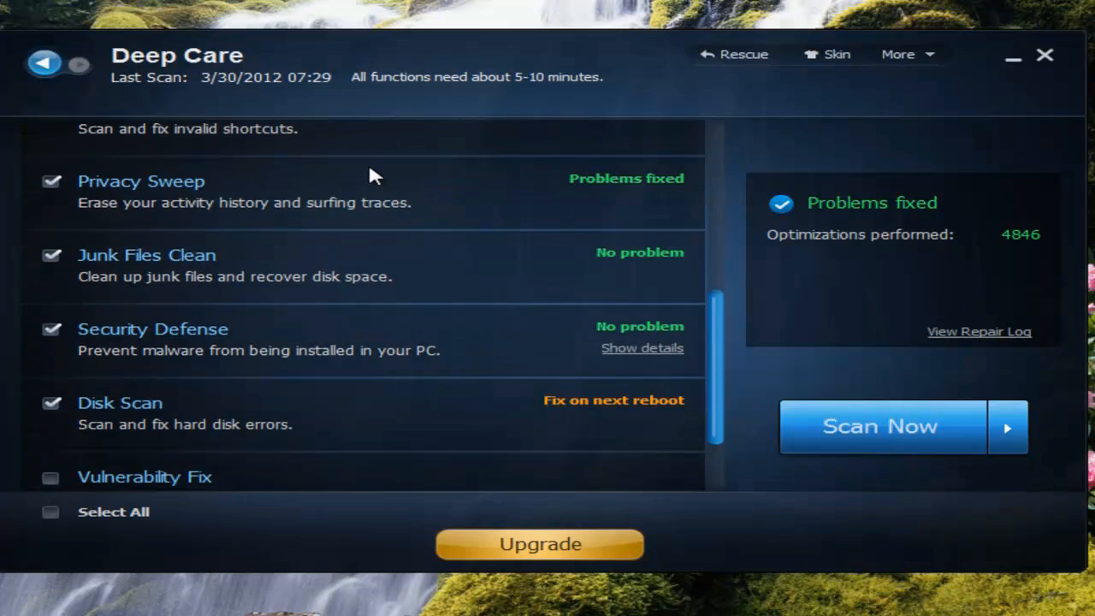
scroll(down, 3)
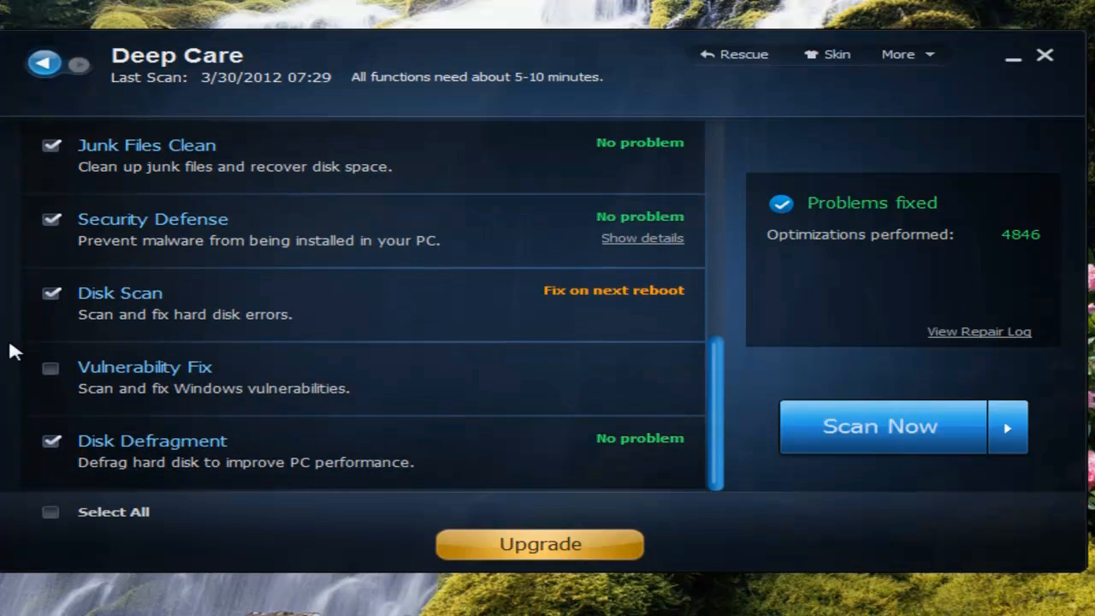
mouse_move(143, 344)
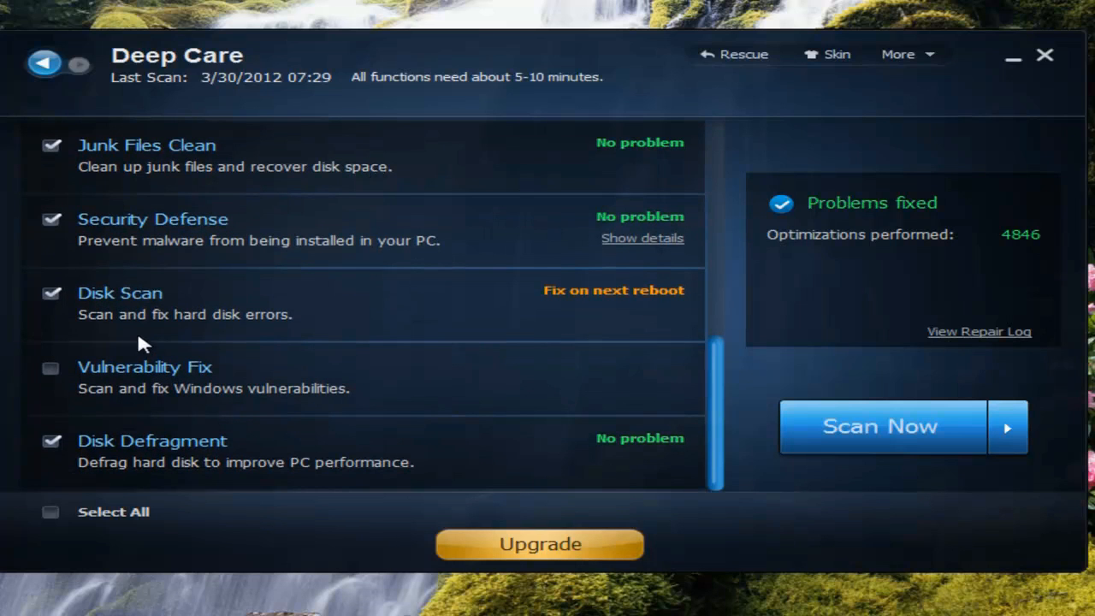
mouse_move(383, 343)
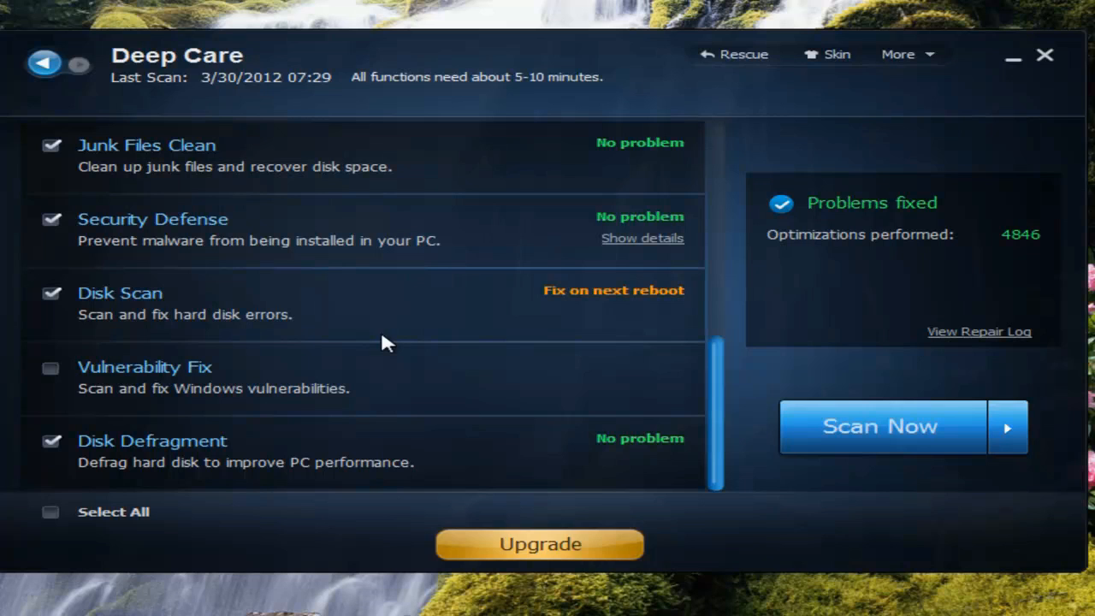
mouse_move(215, 453)
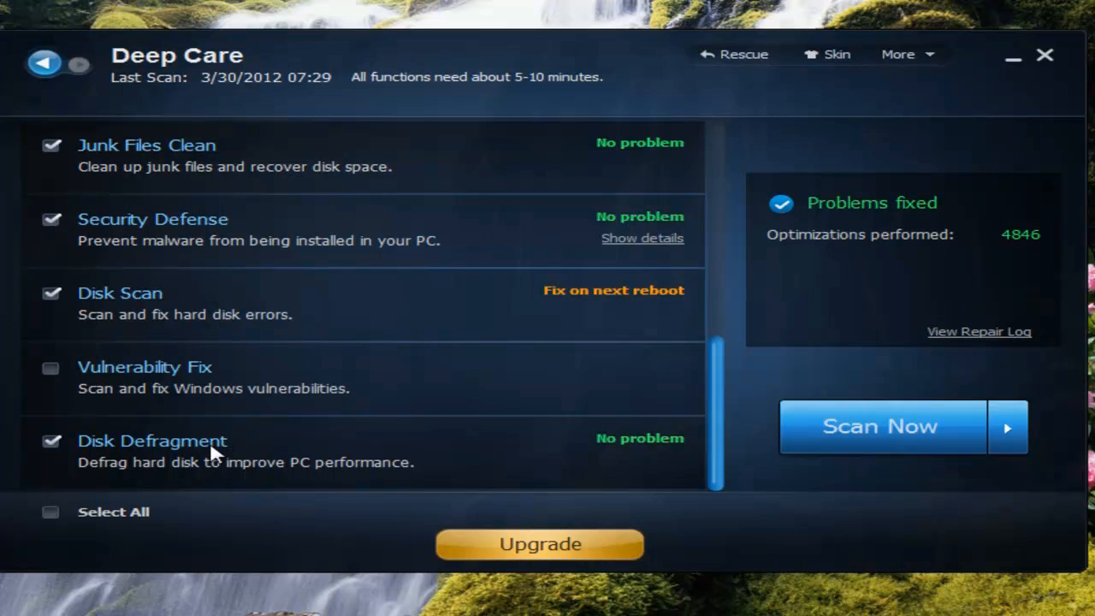
mouse_move(382, 432)
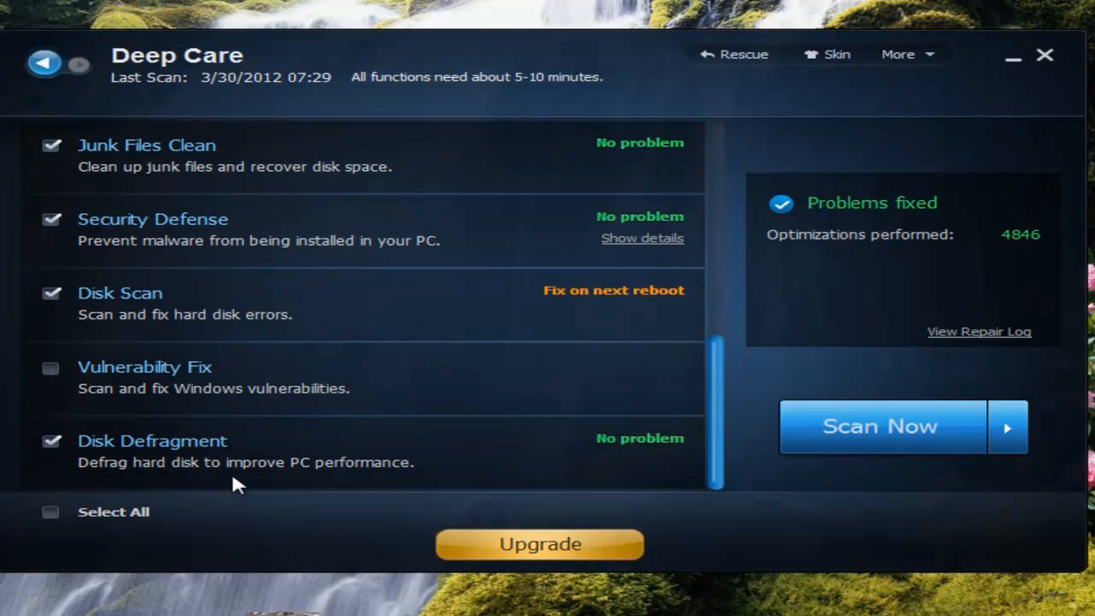
mouse_move(248, 477)
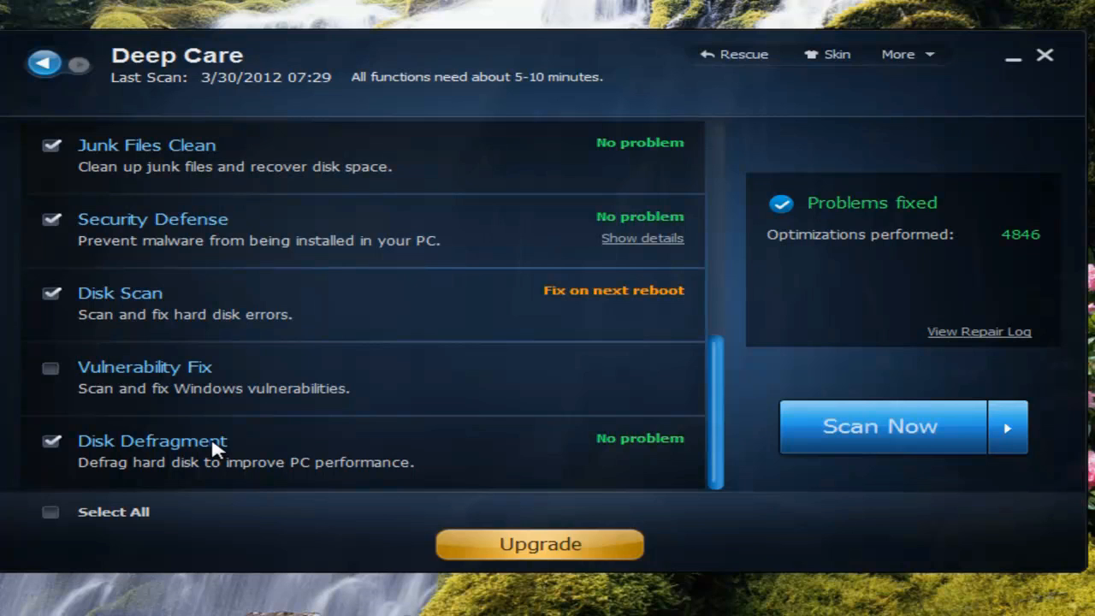
scroll(up, 3)
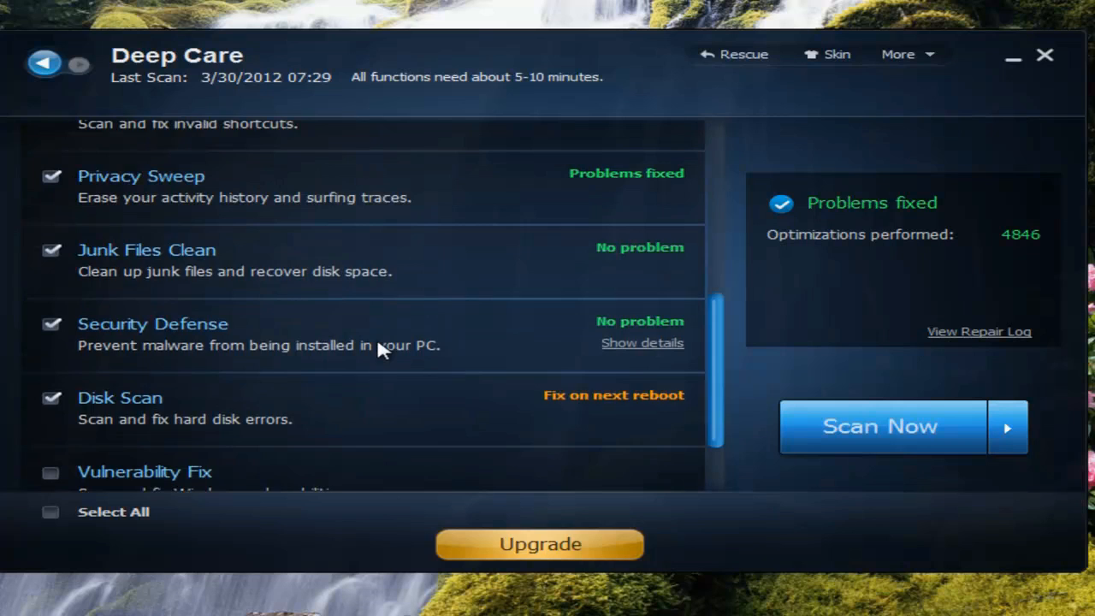
Step: Return home, open Toolbox, and show the Clean category with Registry Cleaner and Privacy Sweeper
click(44, 63)
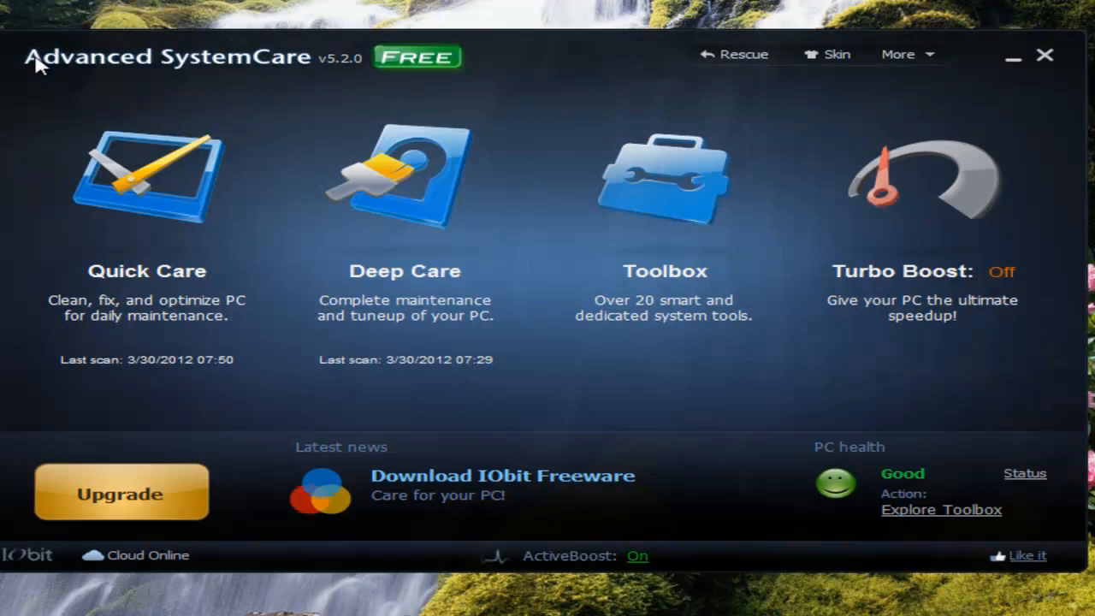
mouse_move(666, 171)
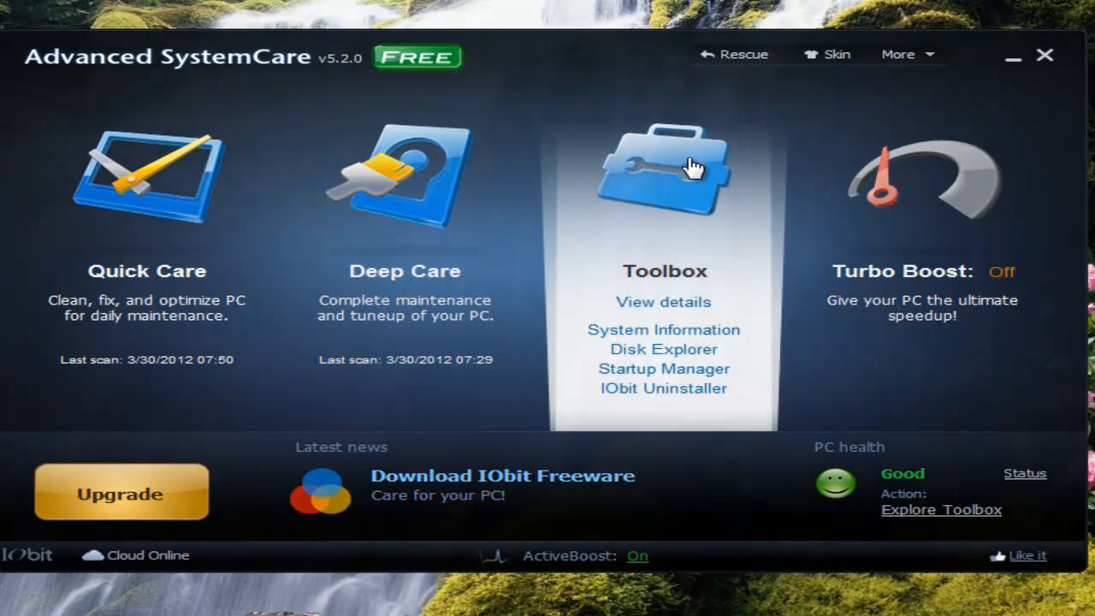
click(665, 171)
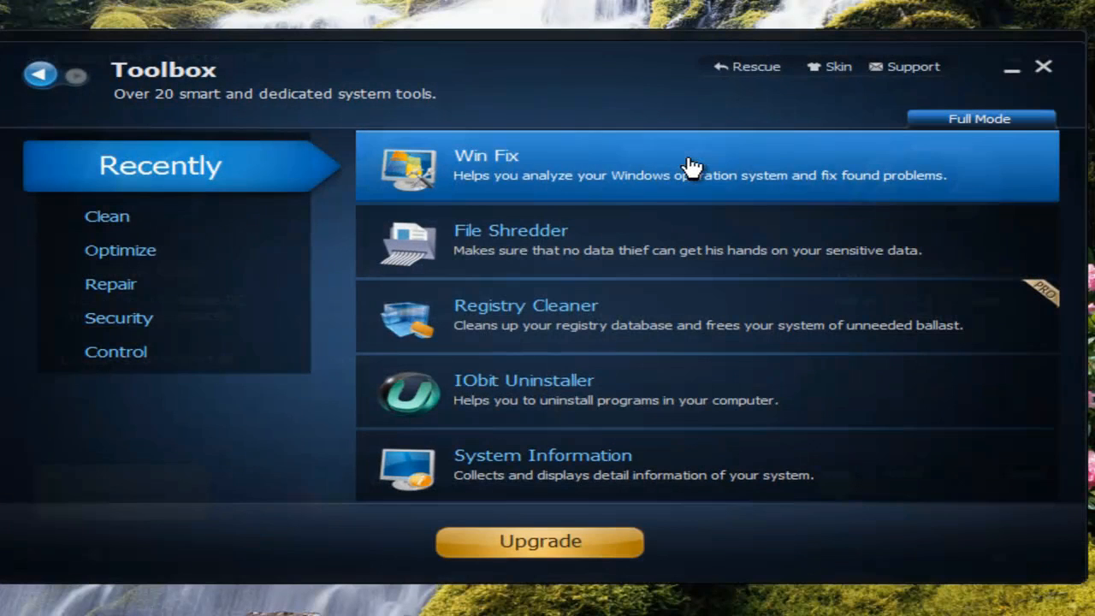
mouse_move(120, 182)
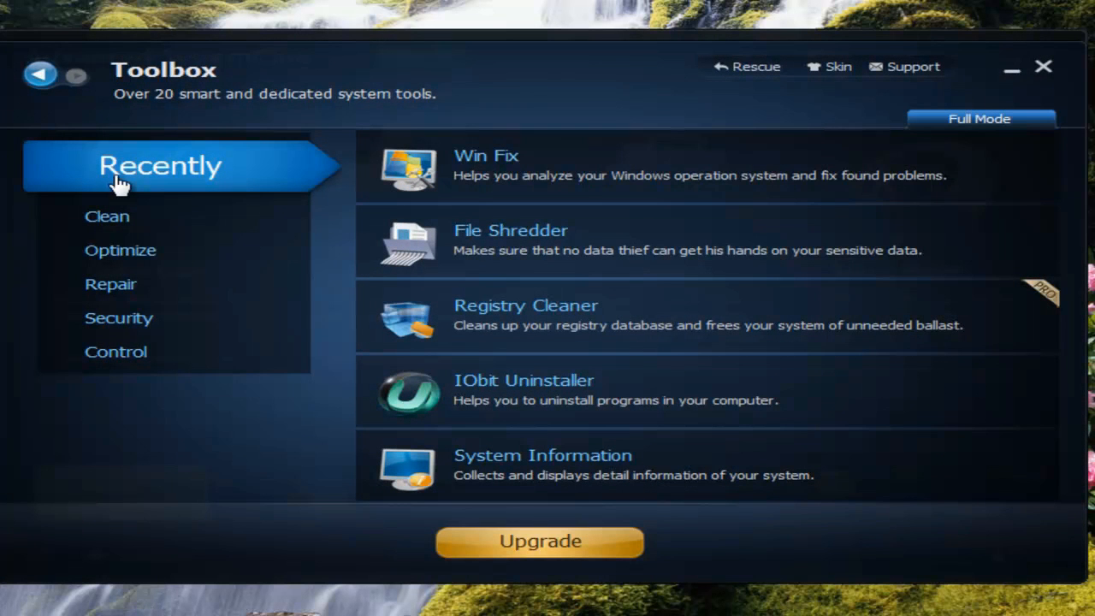
mouse_move(293, 182)
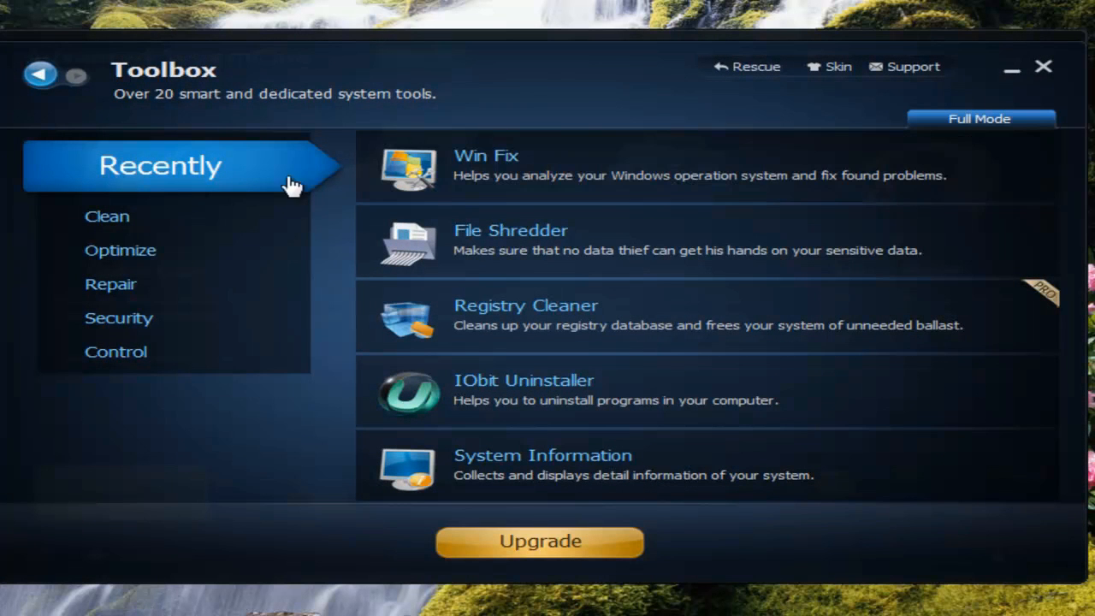
mouse_move(568, 184)
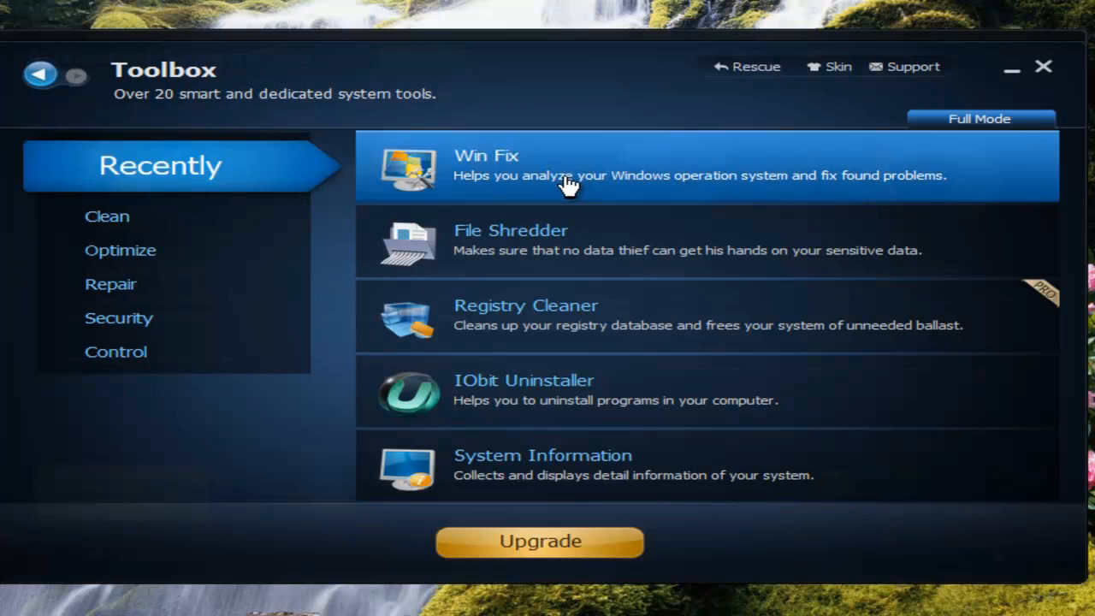
mouse_move(573, 184)
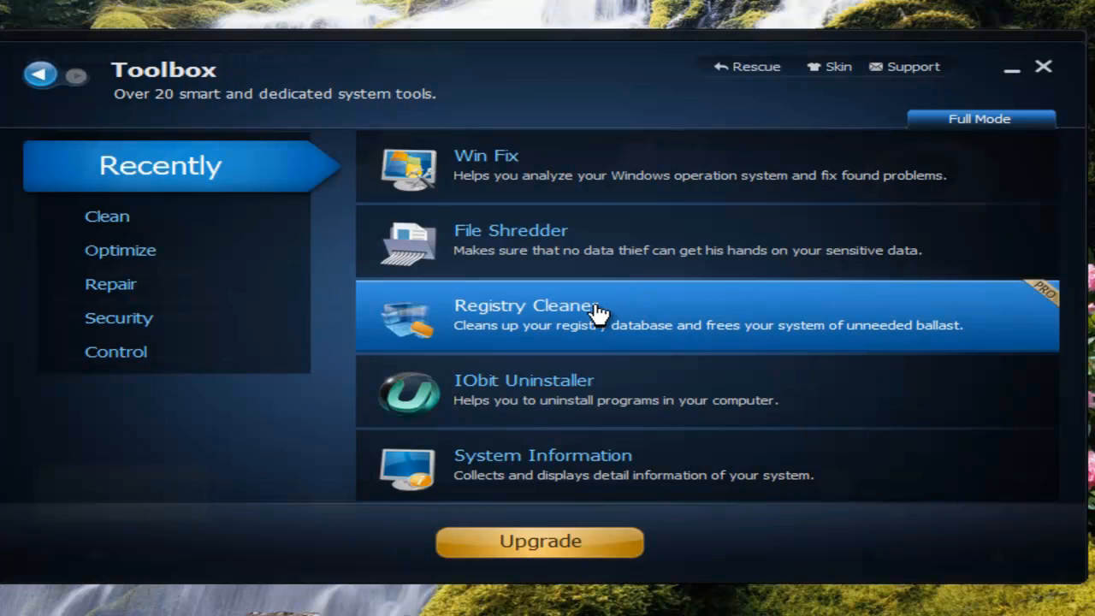
mouse_move(725, 259)
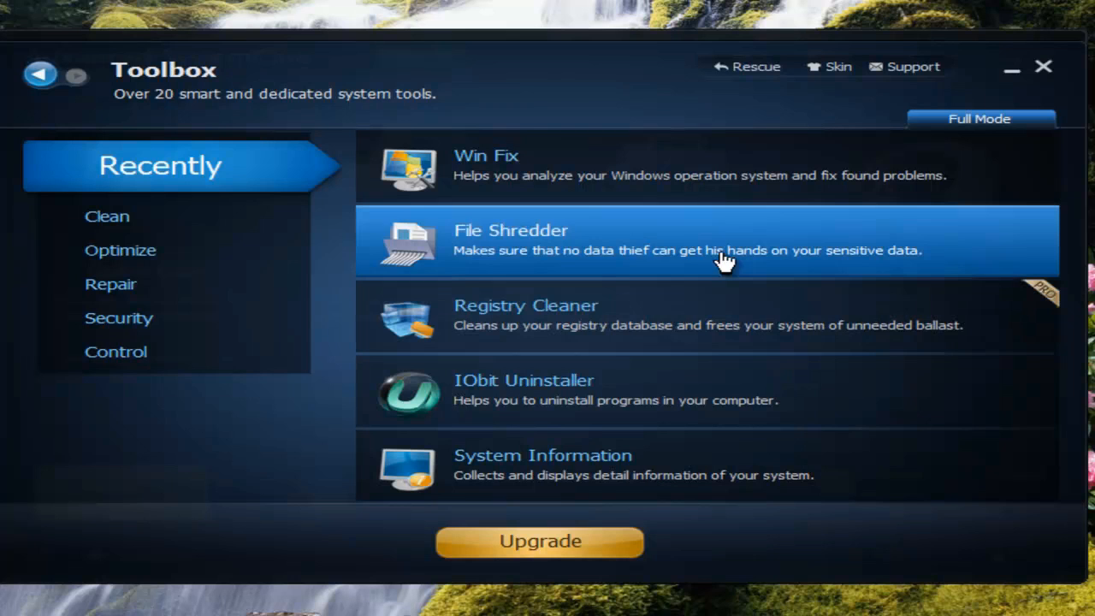
click(128, 204)
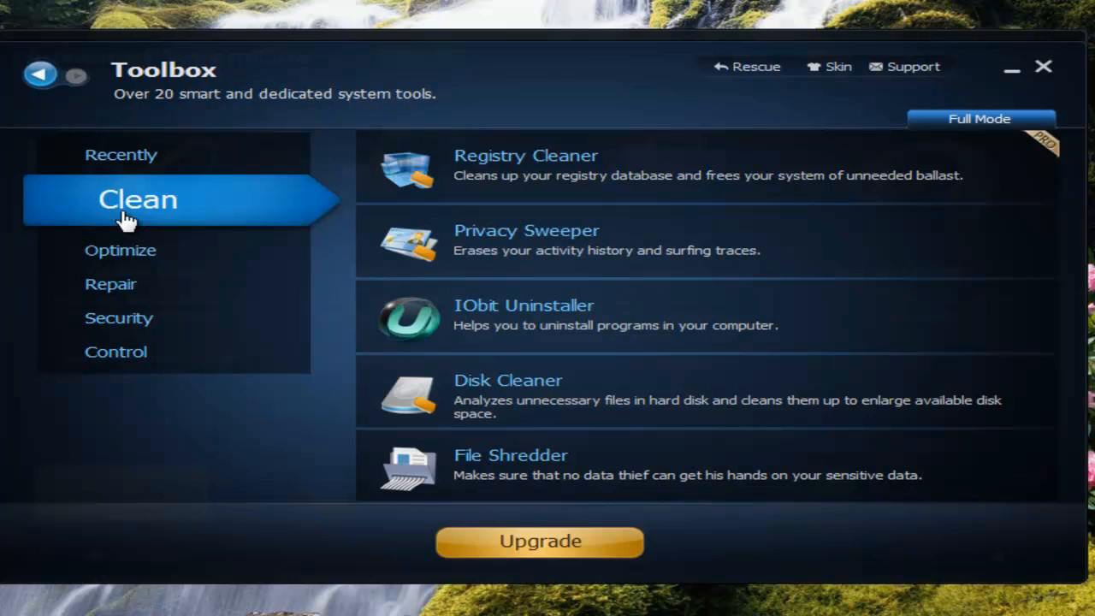
mouse_move(683, 164)
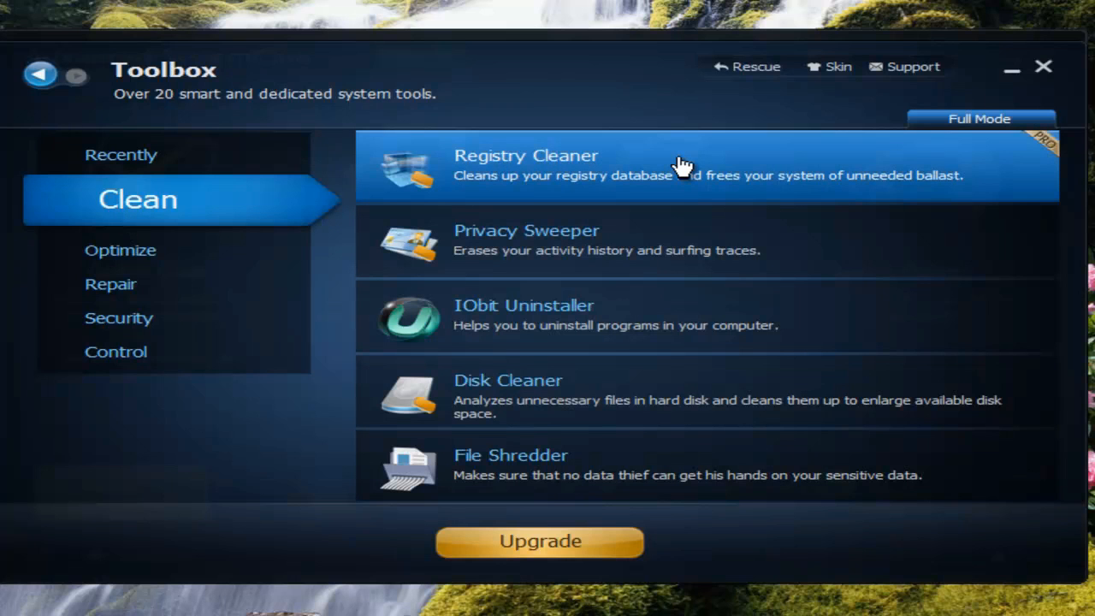
mouse_move(479, 167)
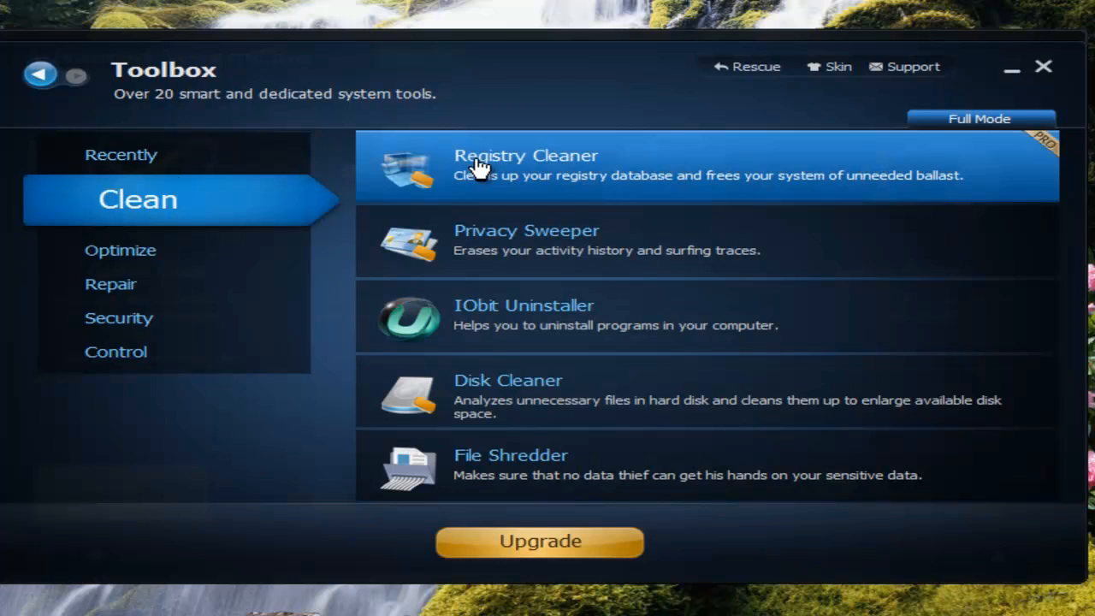
mouse_move(548, 329)
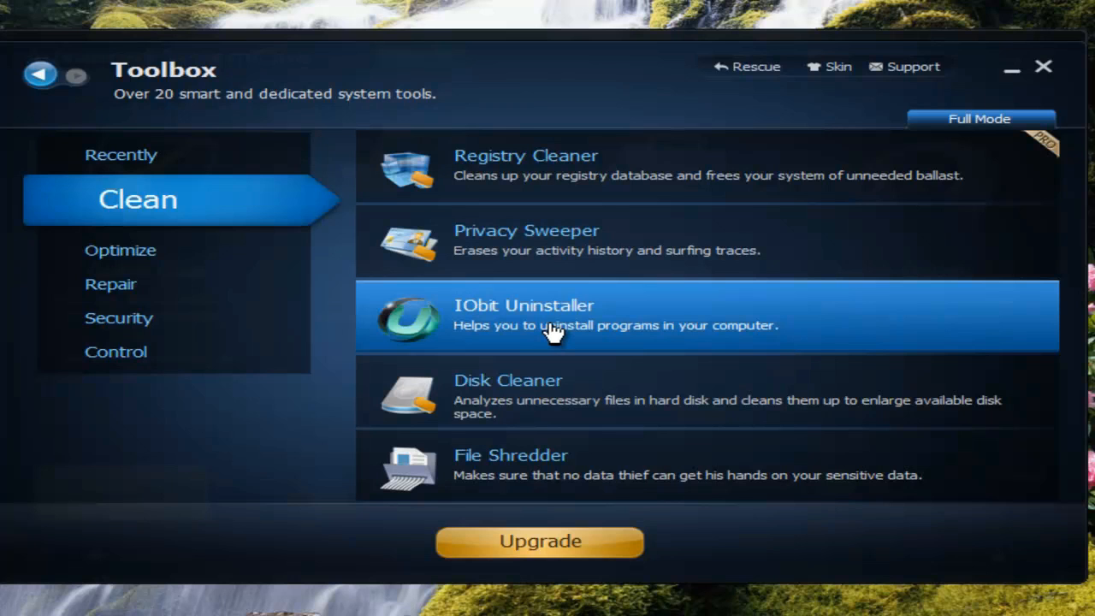
mouse_move(341, 268)
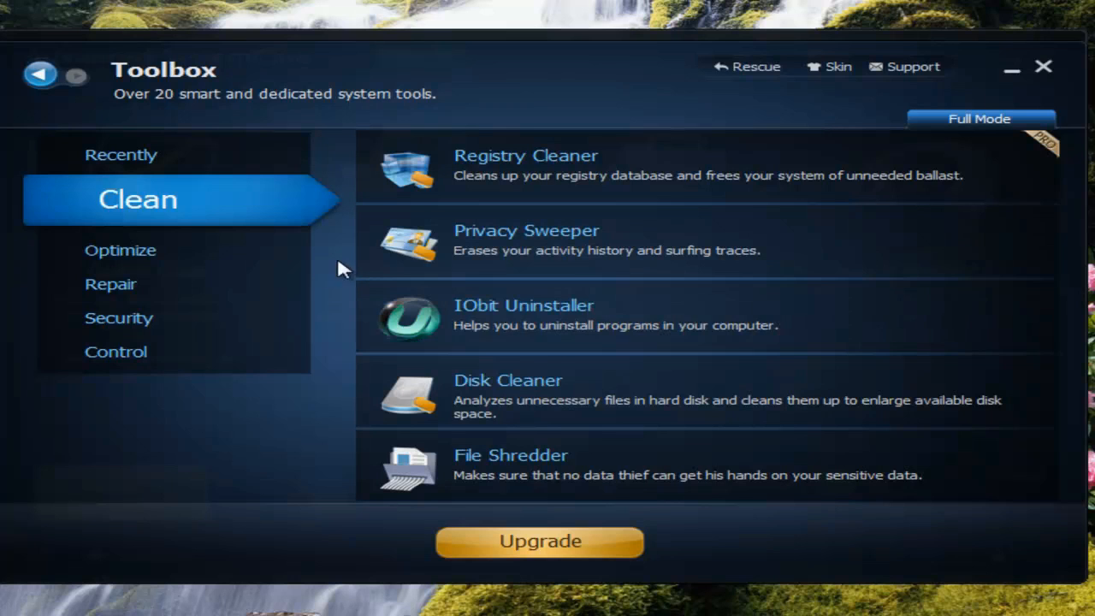
Step: Show the Toolbox's Optimize category, listing Smart RAM, Internet Booster and Startup Manager
click(120, 250)
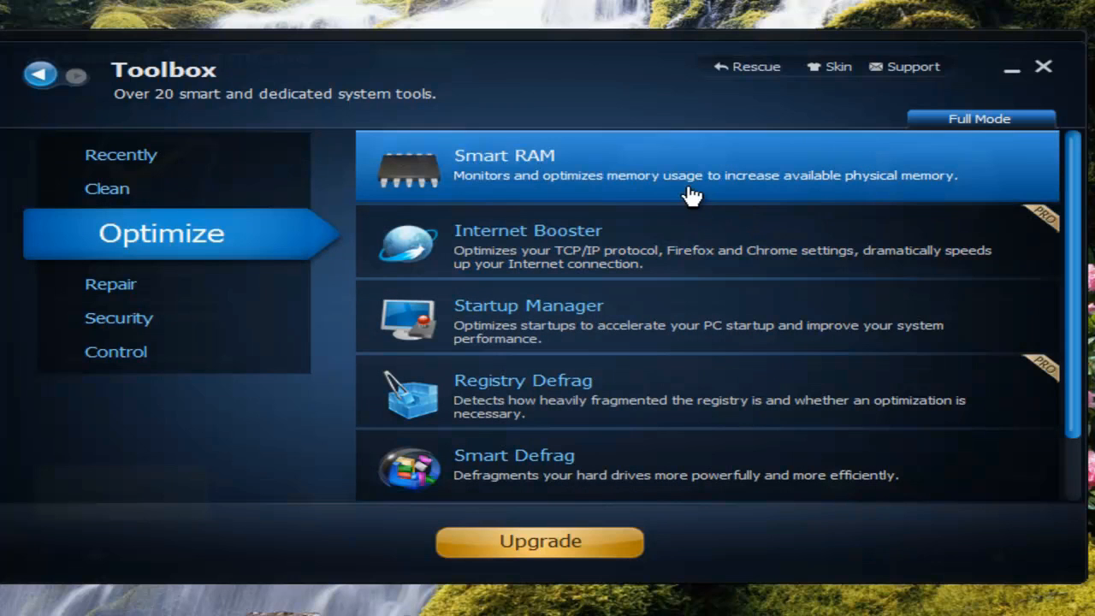
mouse_move(500, 176)
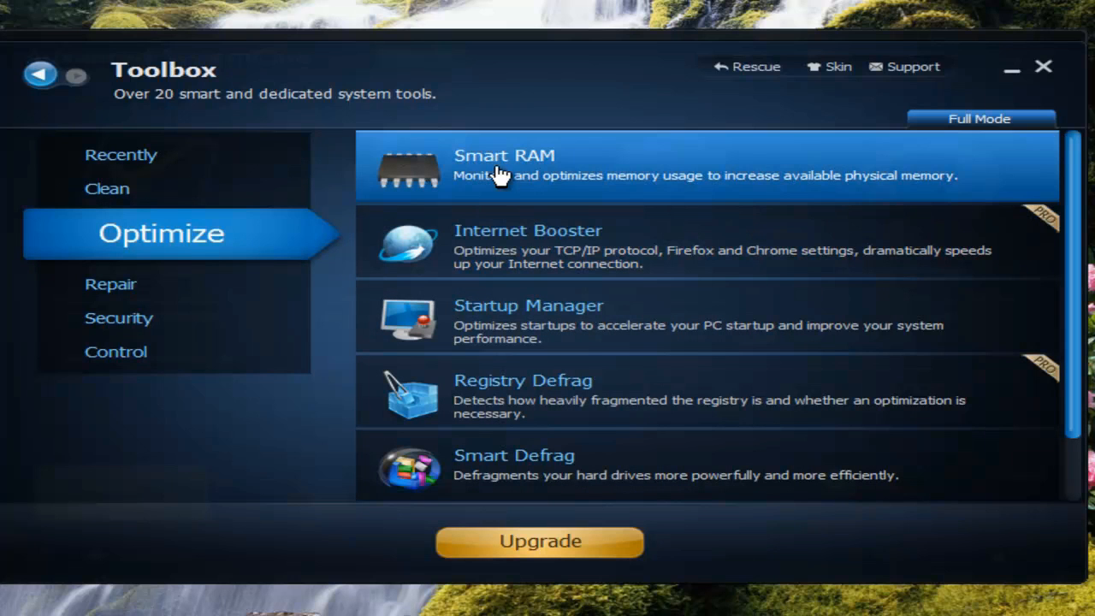
mouse_move(527, 173)
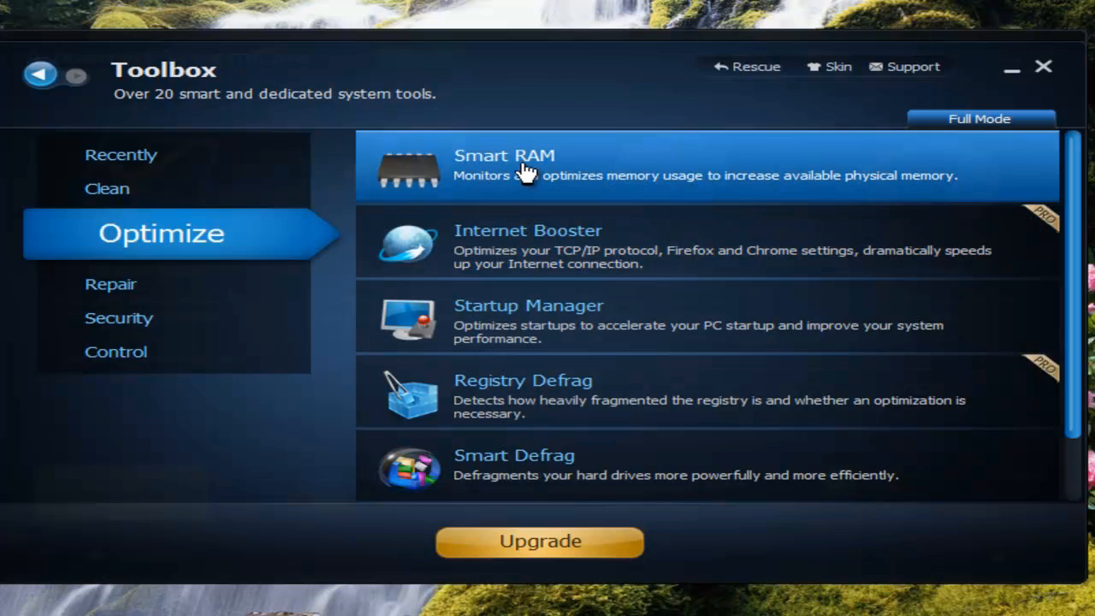
mouse_move(469, 171)
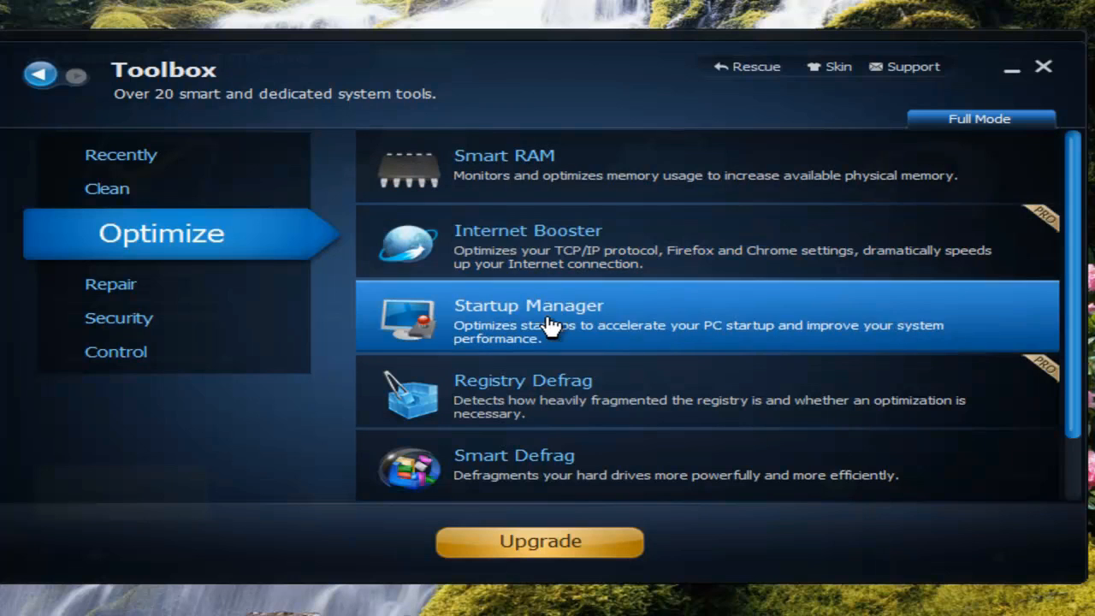
mouse_move(708, 319)
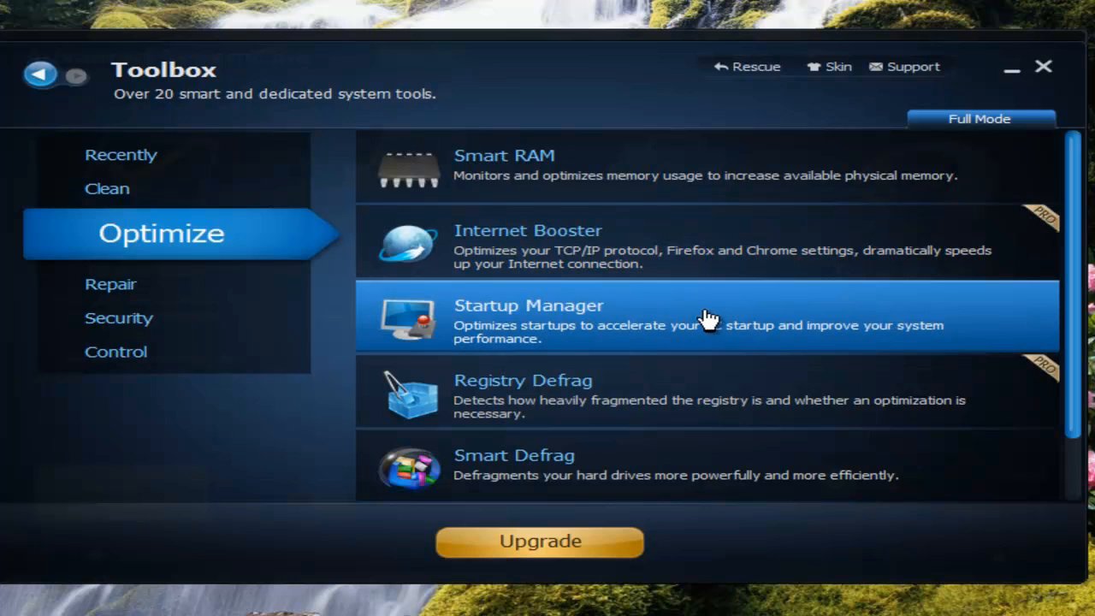
mouse_move(957, 310)
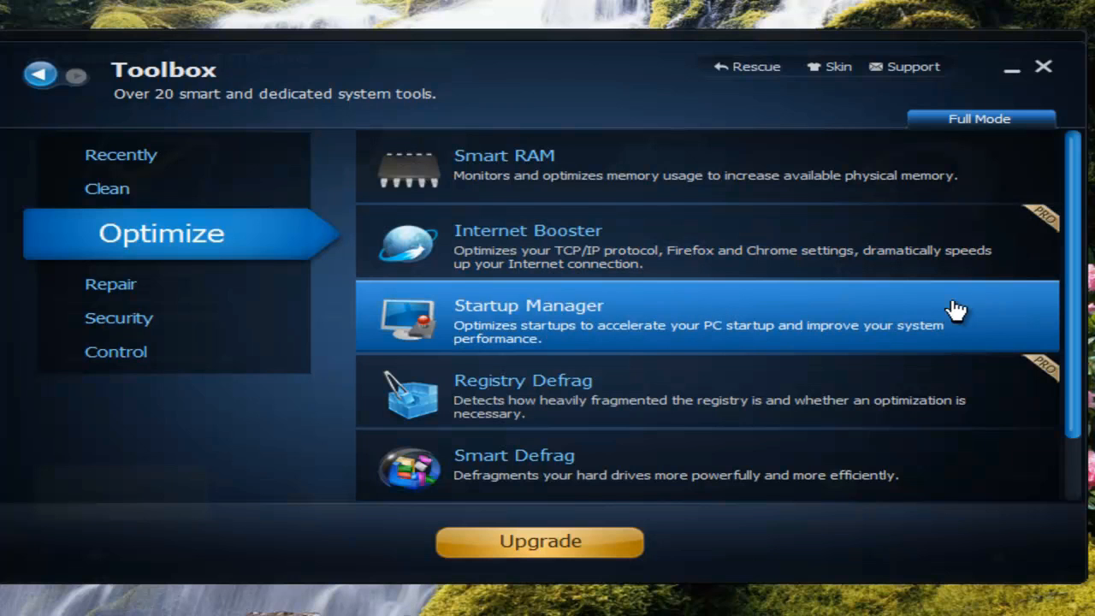
mouse_move(537, 310)
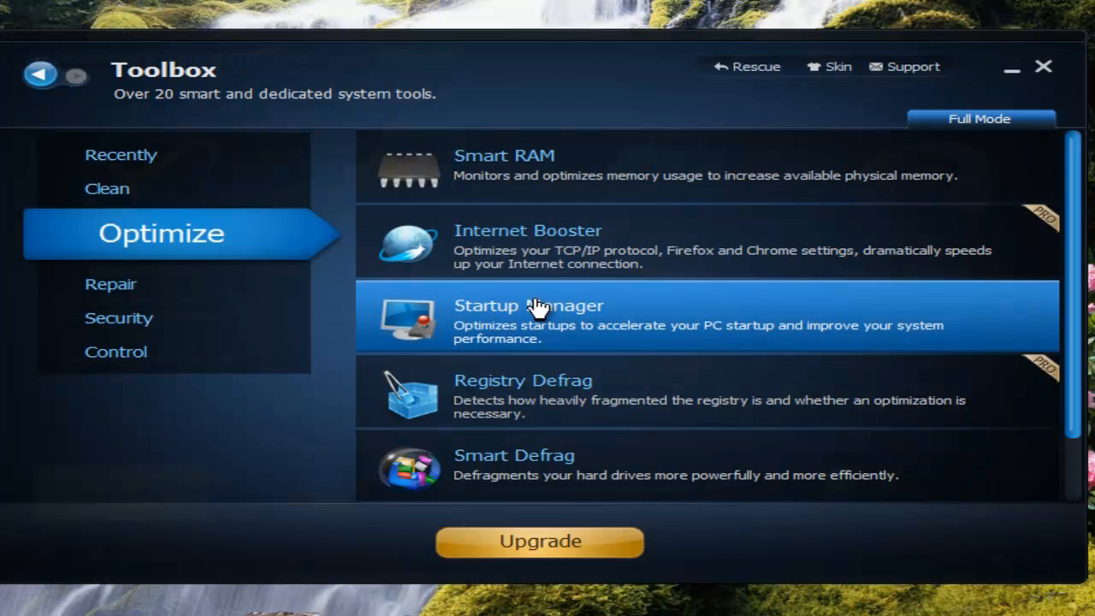
Step: Launch IObit Startup Manager from Toolbox > Optimize
click(527, 306)
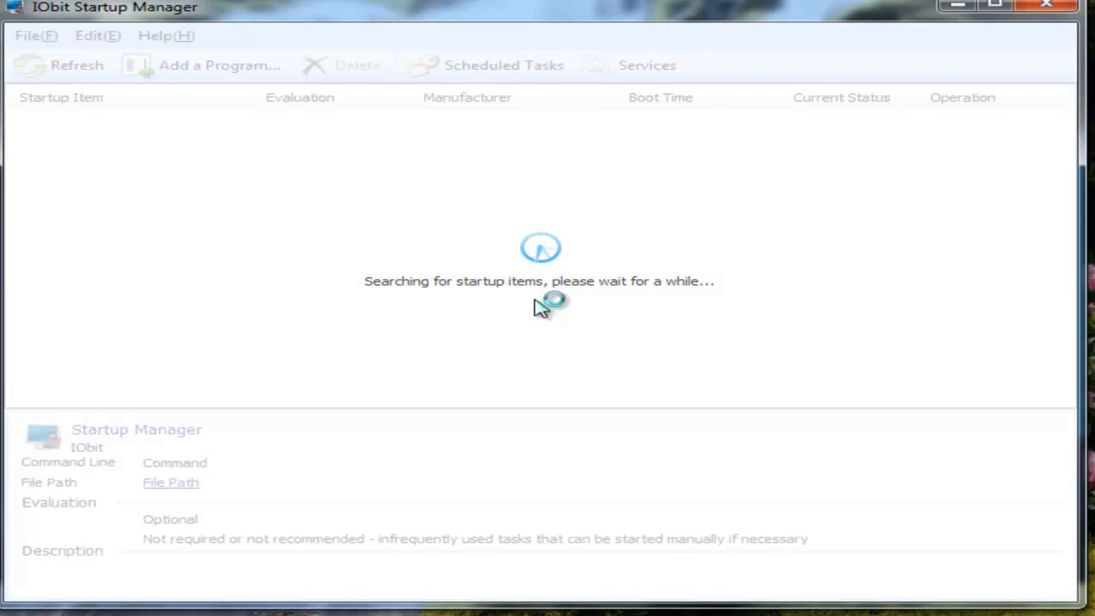
mouse_move(539, 306)
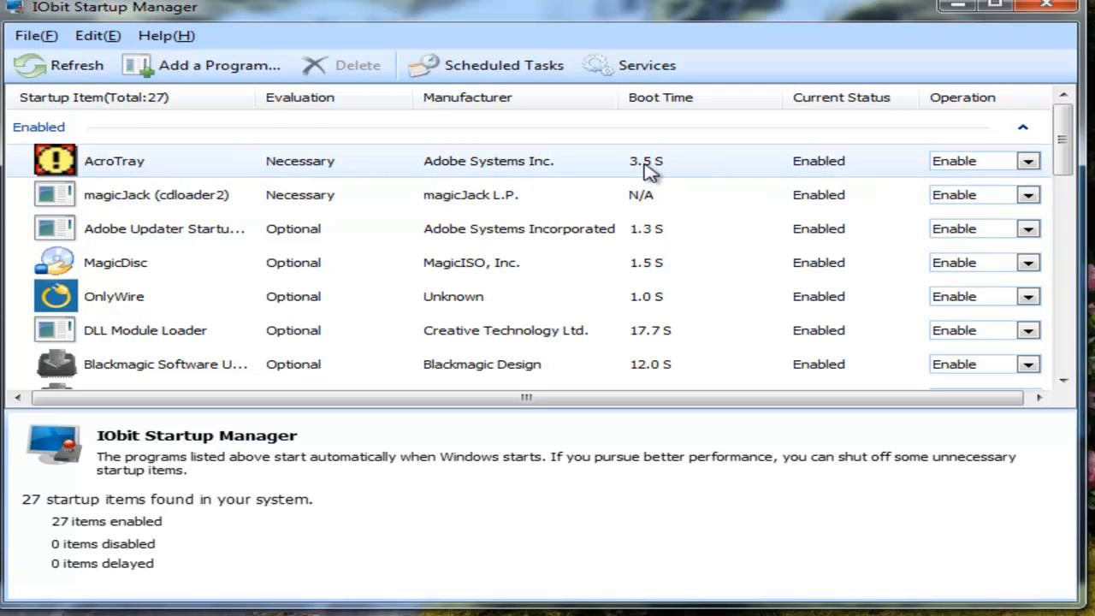
Step: Scroll the 27 startup items and show AcroTray's Enable/Disable/Delay options
scroll(down, 3)
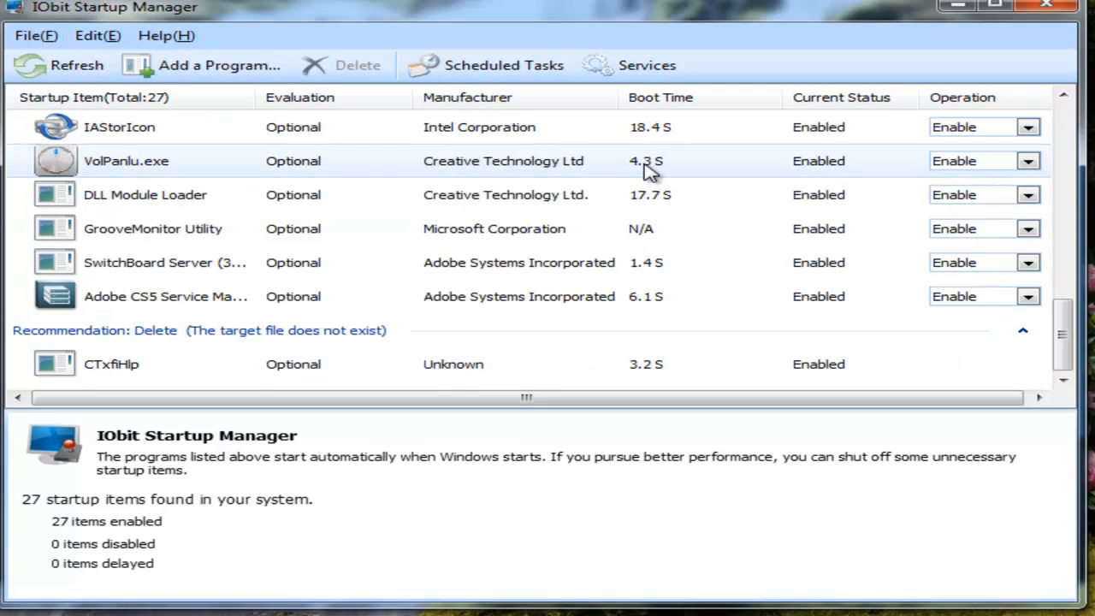
scroll(up, 3)
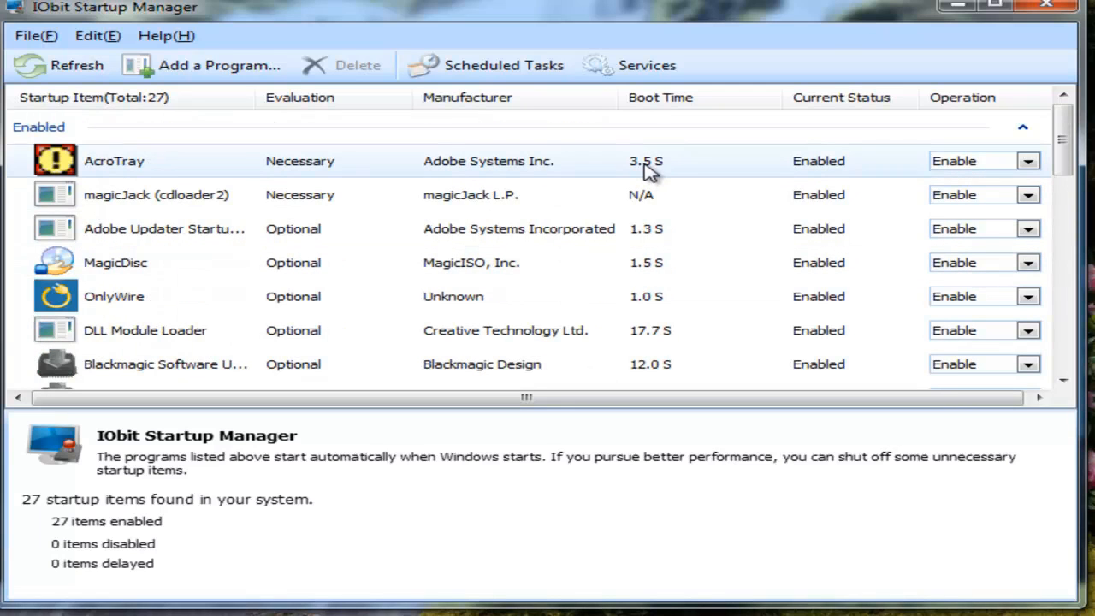
mouse_move(1053, 166)
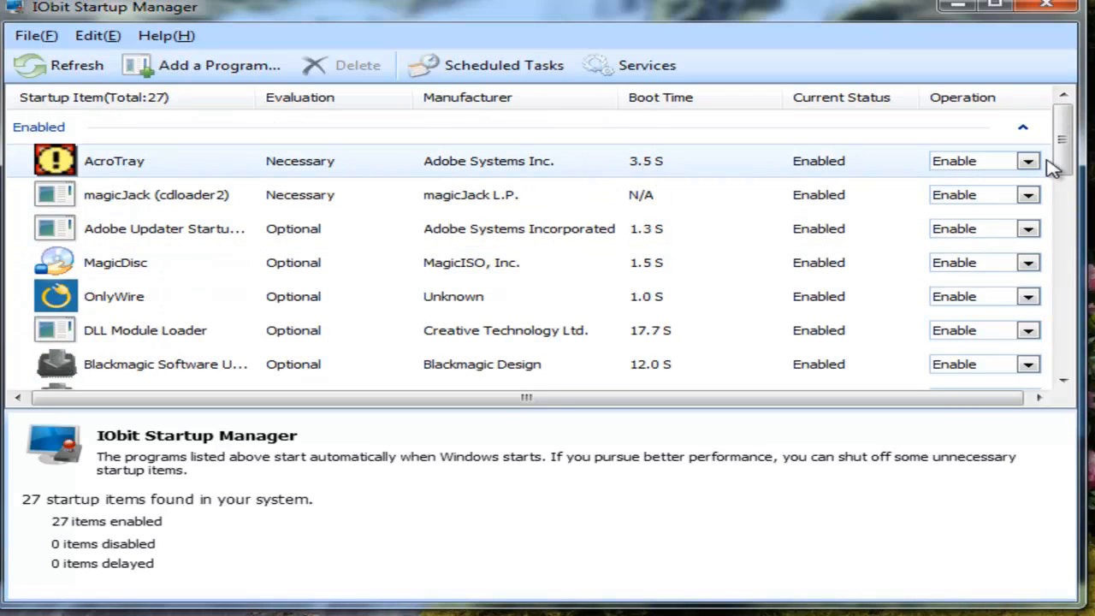
click(1027, 161)
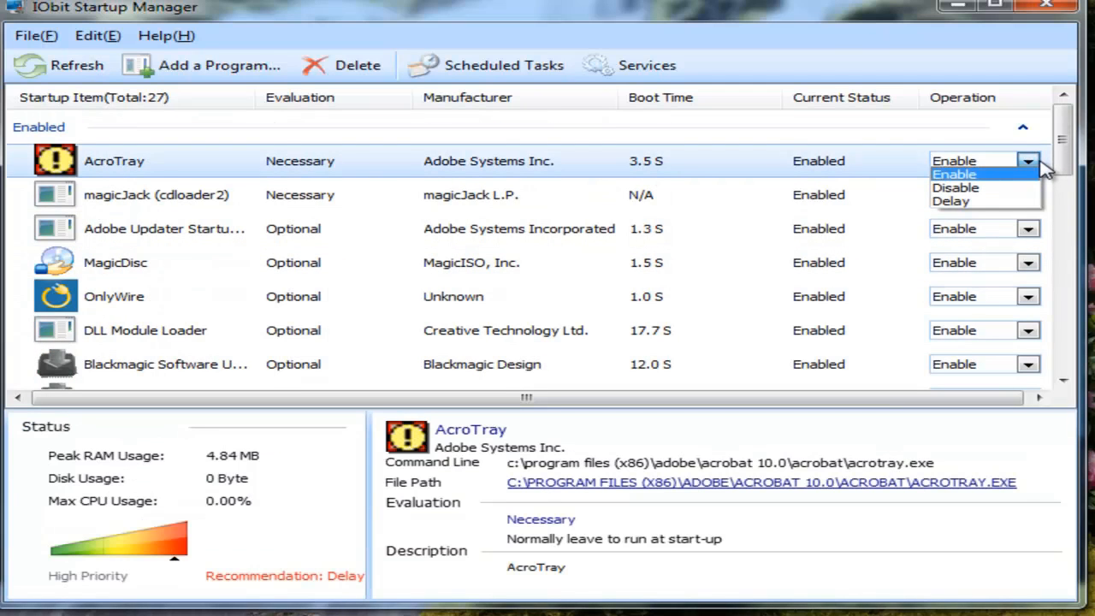
mouse_move(1016, 181)
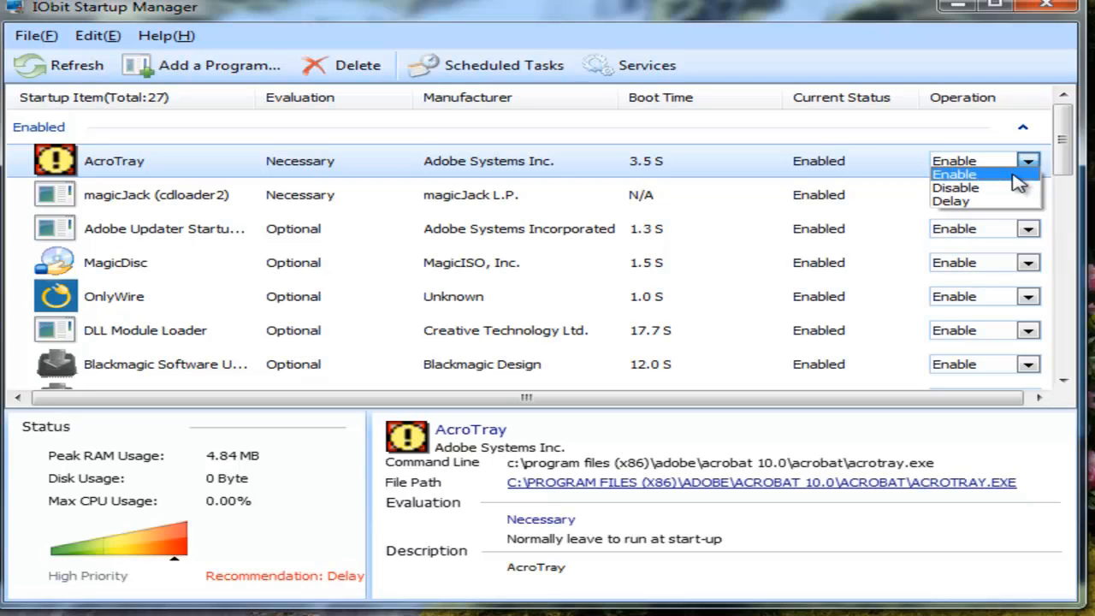
mouse_move(1024, 175)
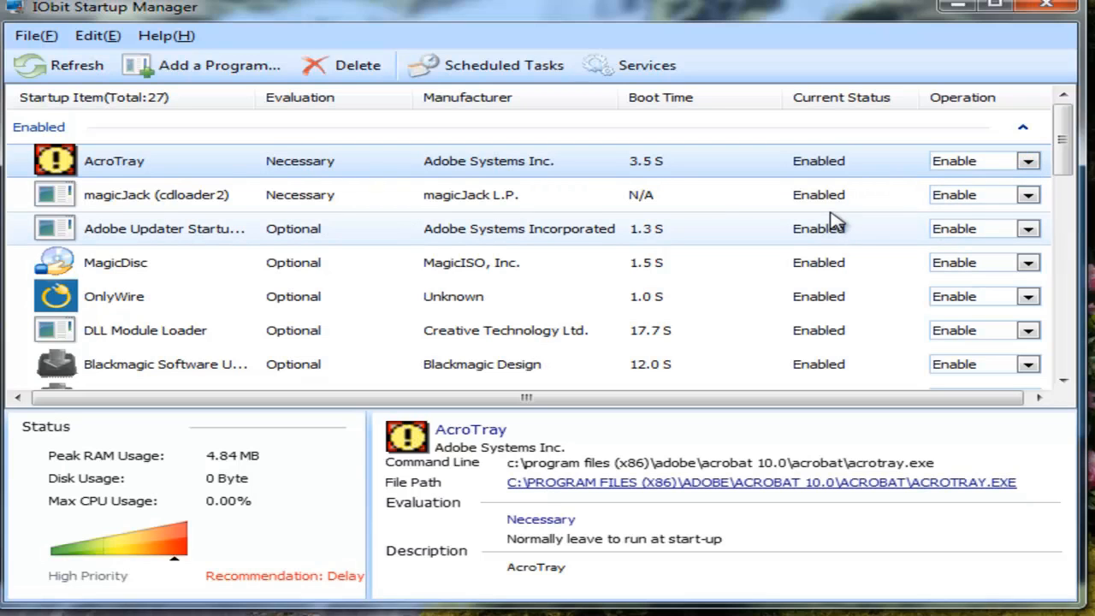
mouse_move(1052, 7)
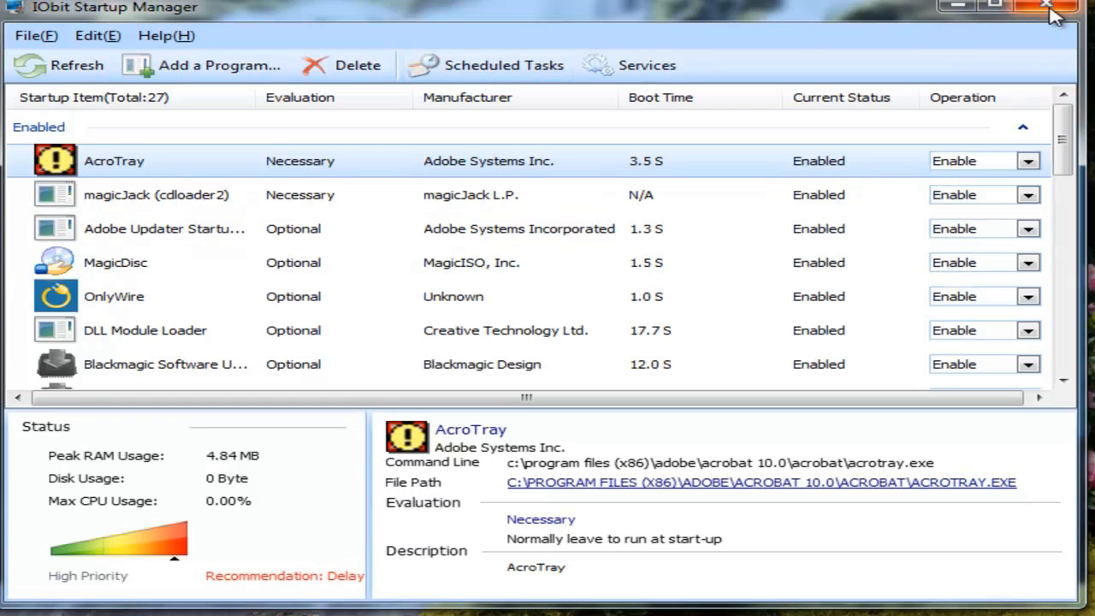
Step: Leave AcroTray enabled and close IObit Startup Manager
click(1048, 7)
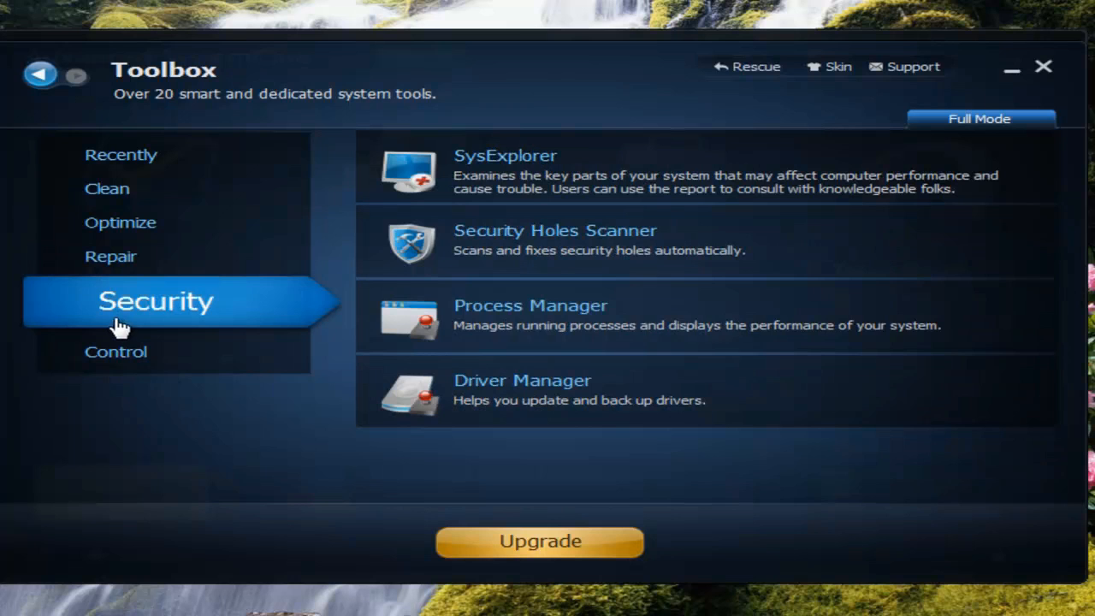
mouse_move(650, 248)
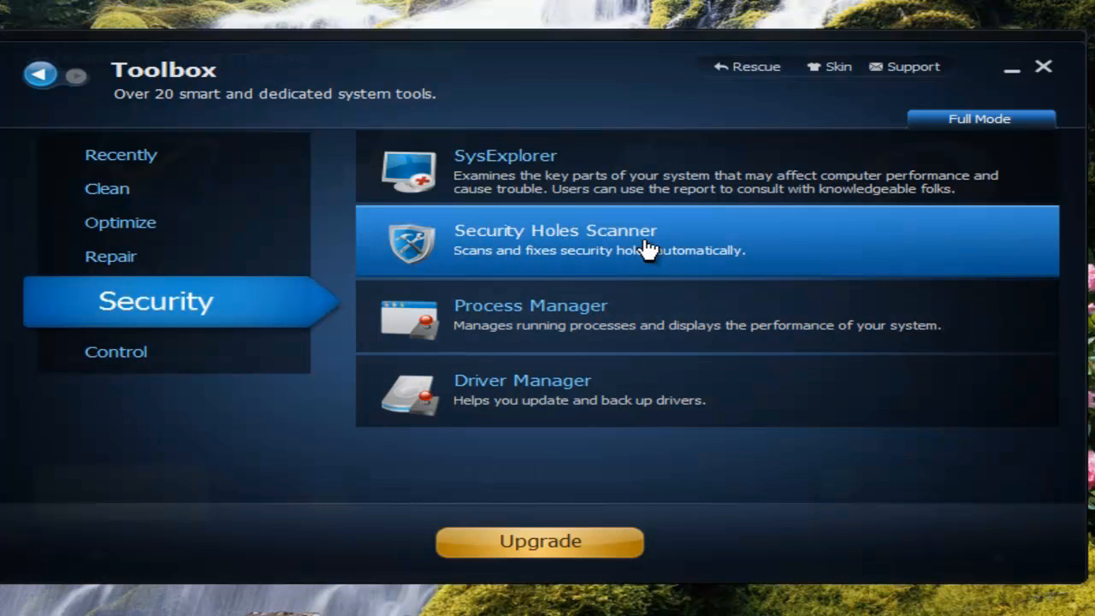
mouse_move(556, 363)
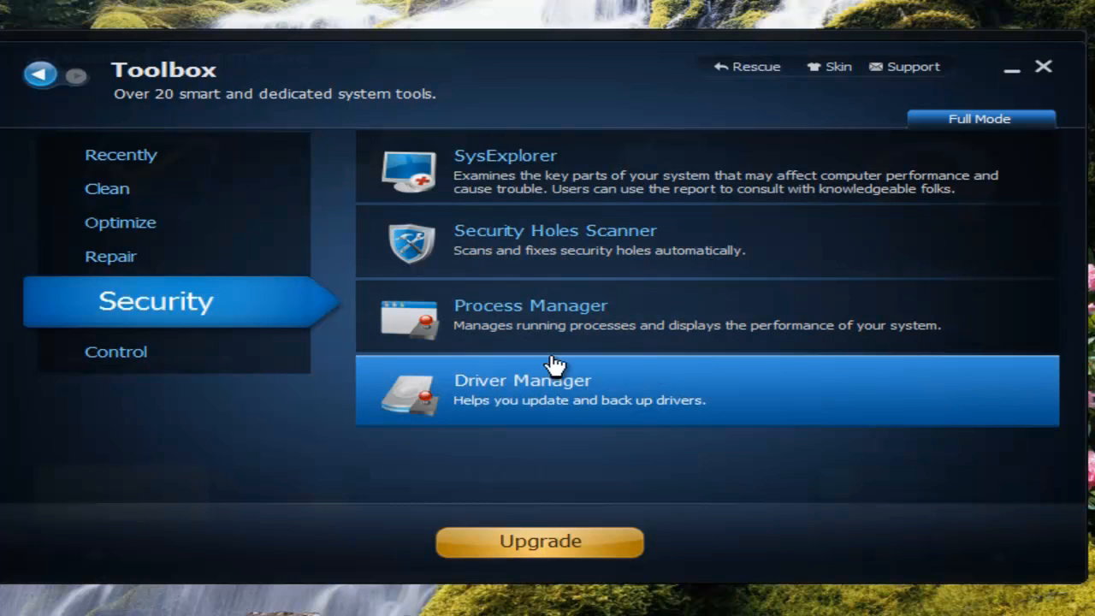
mouse_move(531, 343)
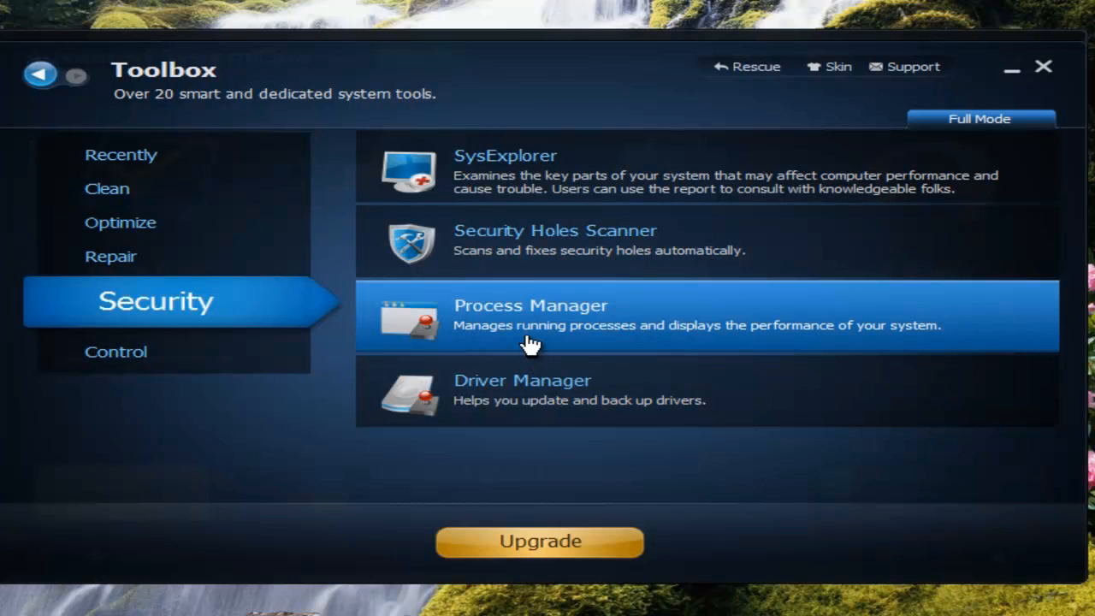
mouse_move(538, 329)
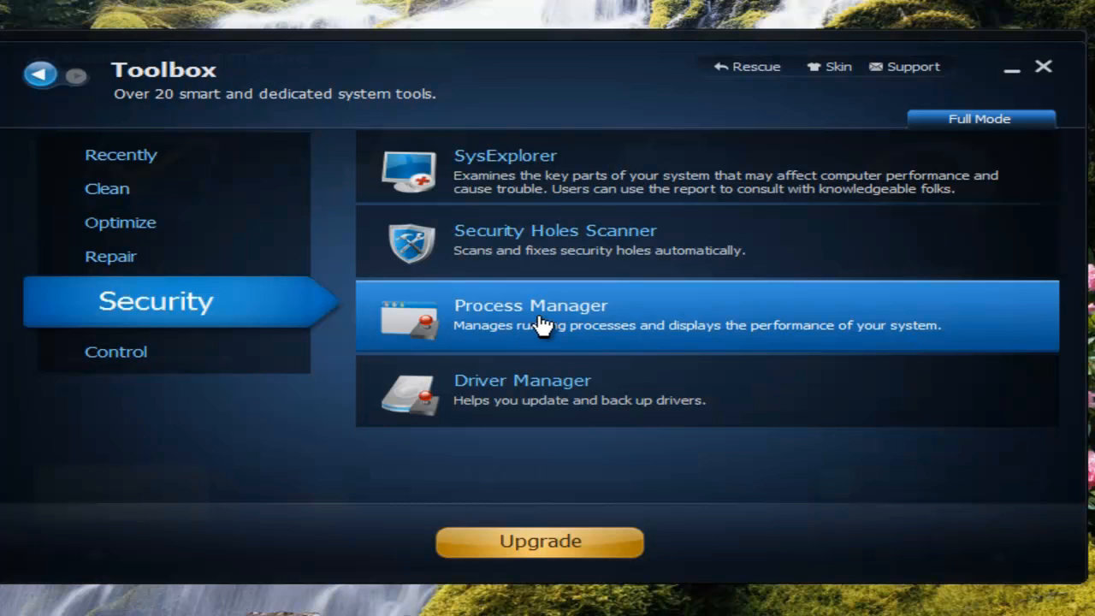
Step: Launch IObit Process Manager from the Toolbox's Security tools
click(530, 305)
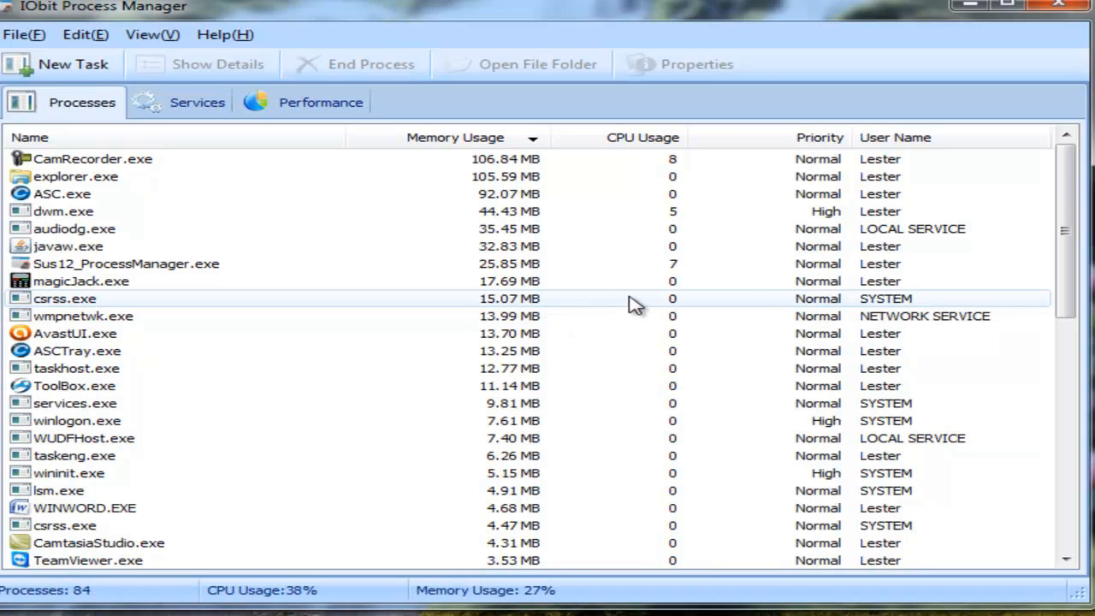
Step: Scroll the 84-process list down to System Idle Process, then close Process Manager
scroll(down, 3)
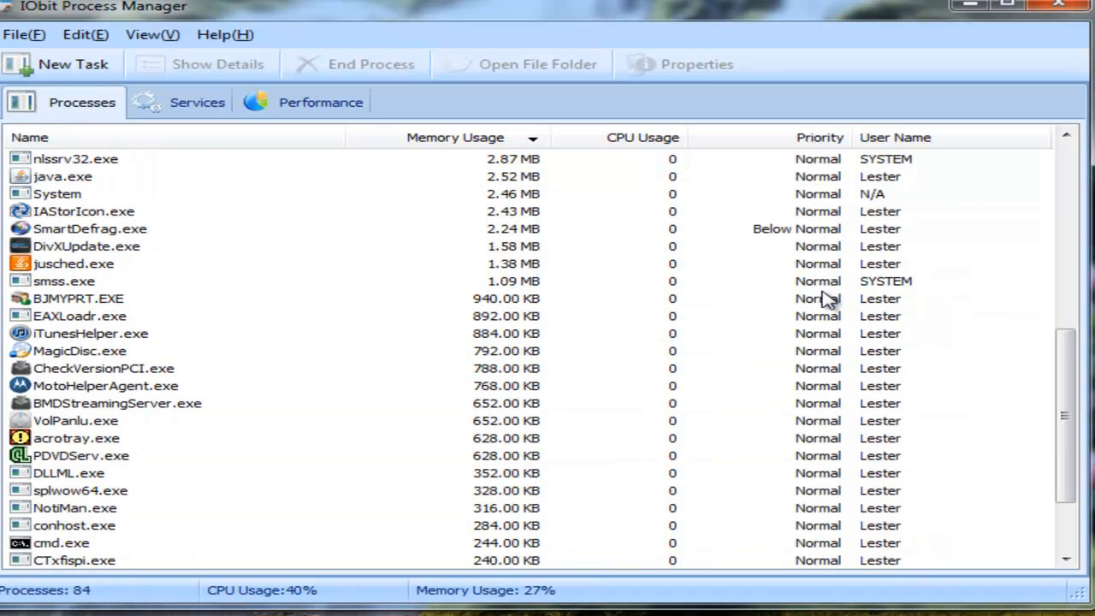
scroll(down, 3)
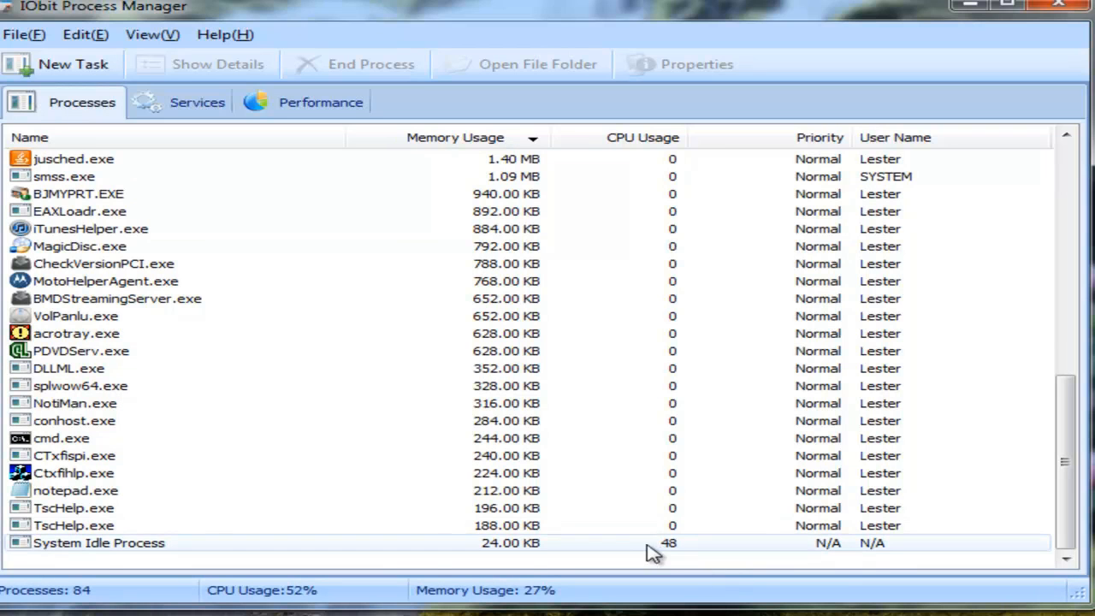
mouse_move(462, 455)
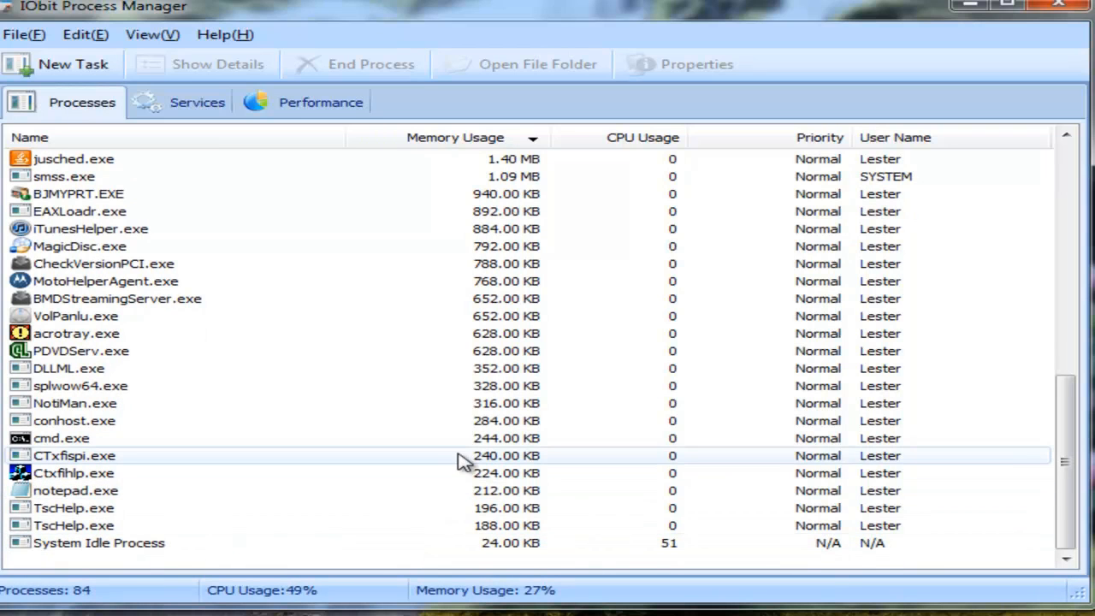
mouse_move(678, 526)
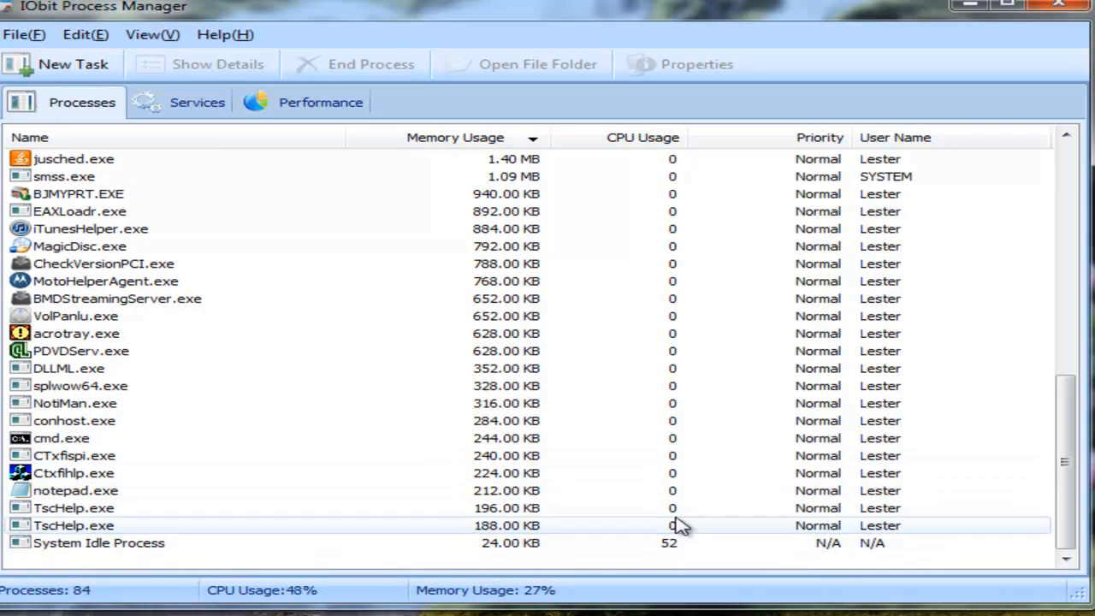
click(454, 137)
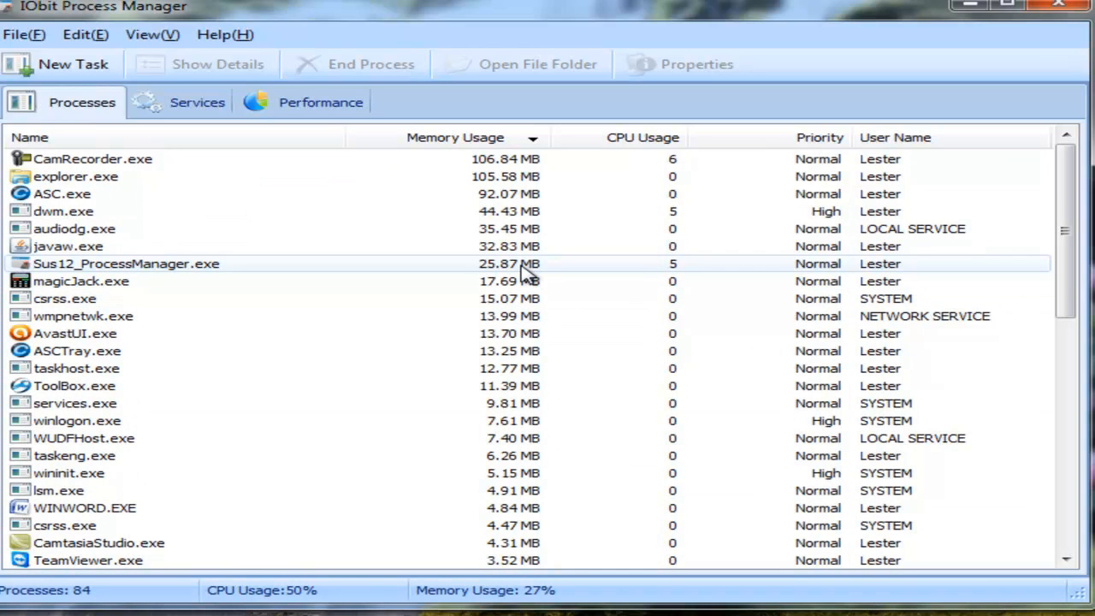
mouse_move(701, 270)
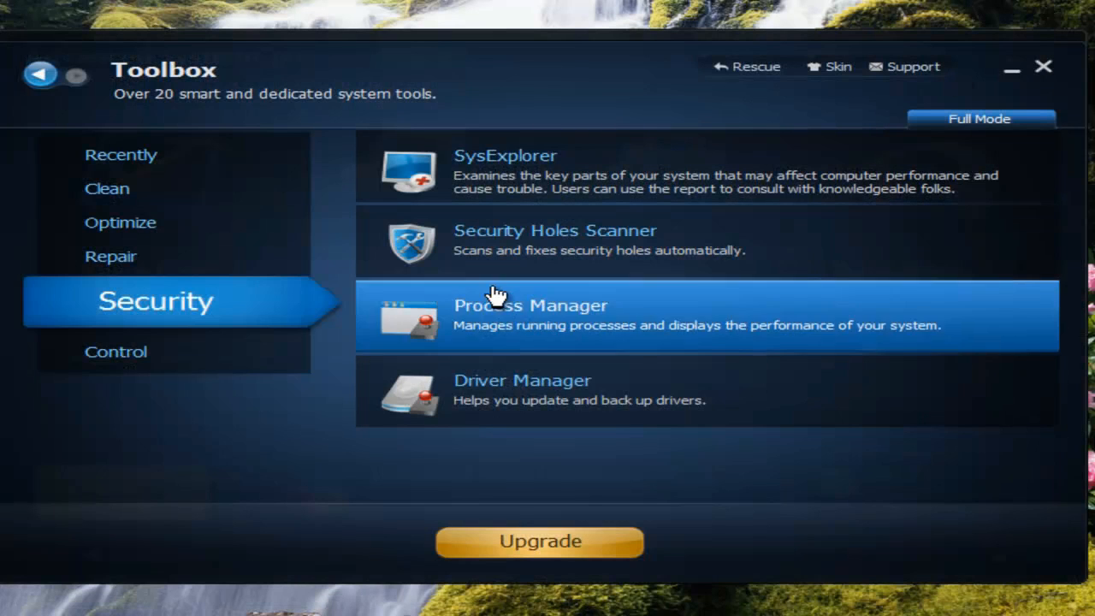
Step: Show the Control tools such as Auto Shutdown, Disk Explorer and System Information
click(115, 351)
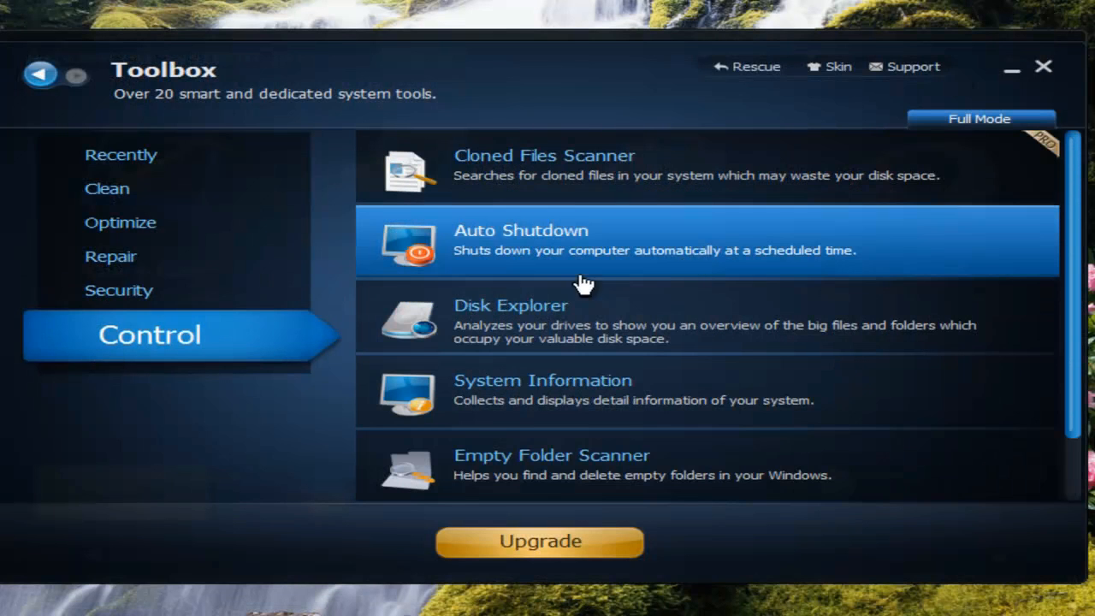
mouse_move(727, 287)
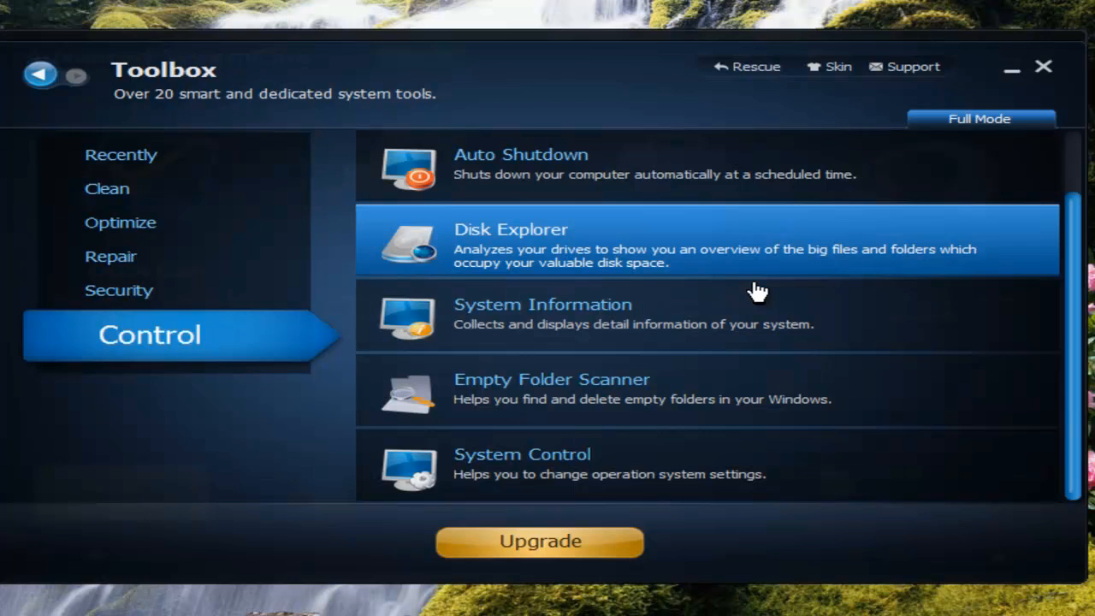
scroll(up, 3)
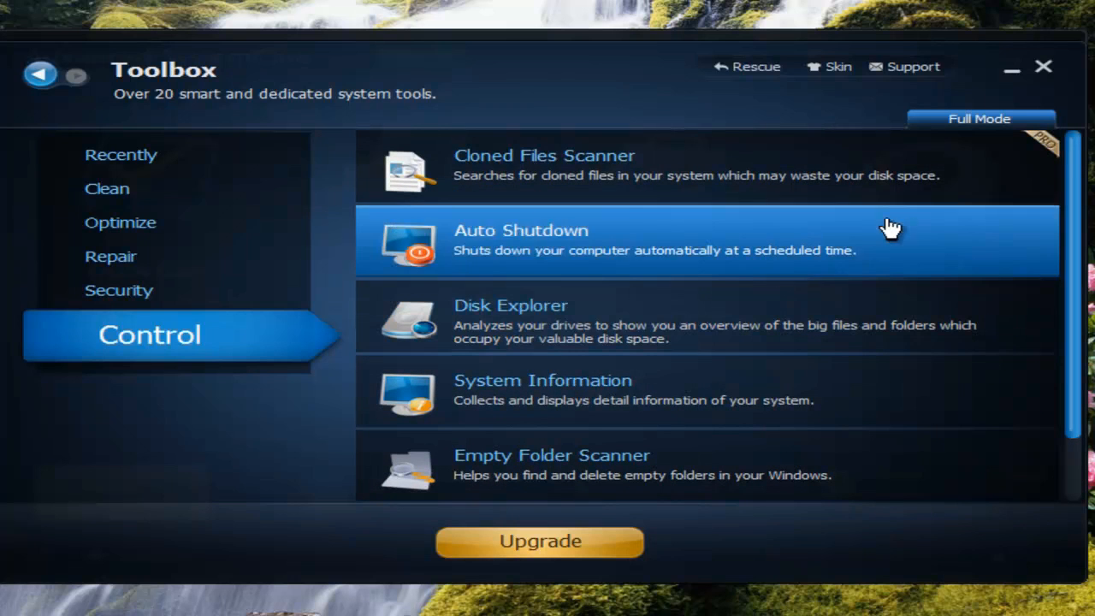